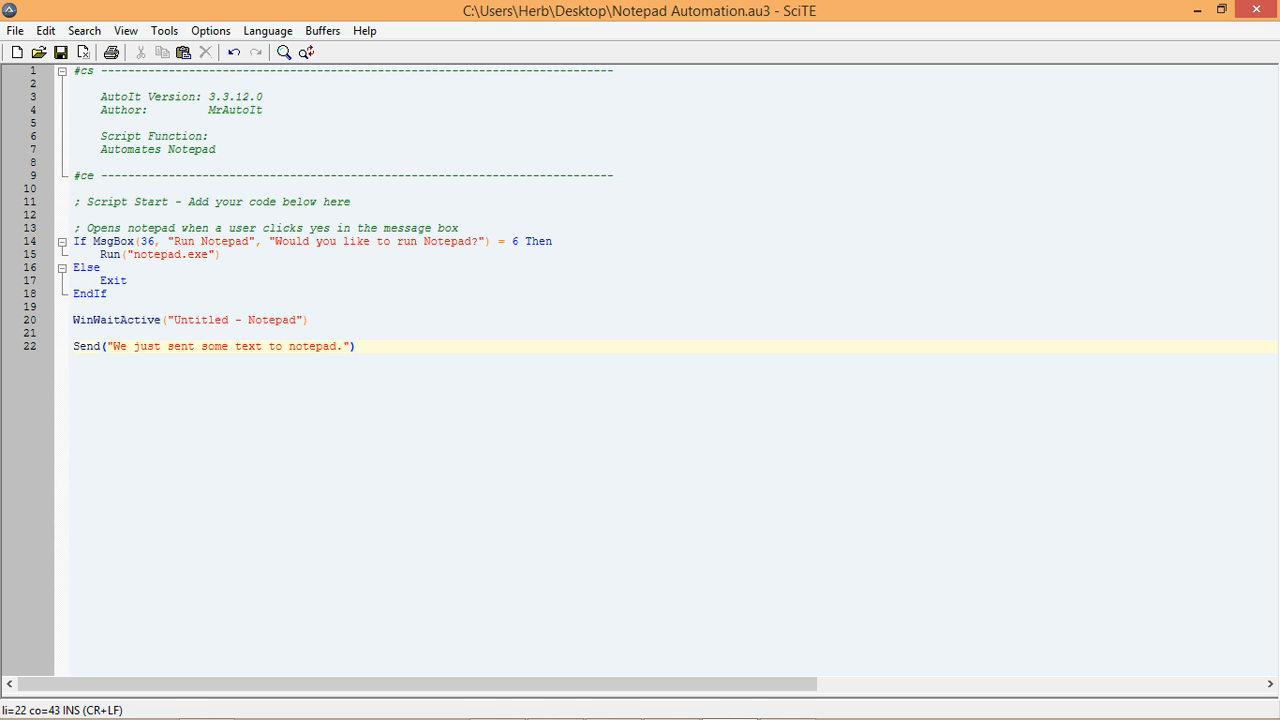
Add a Sleep(3000) pause and an empty WinClose() call below the Send line
key(Return)
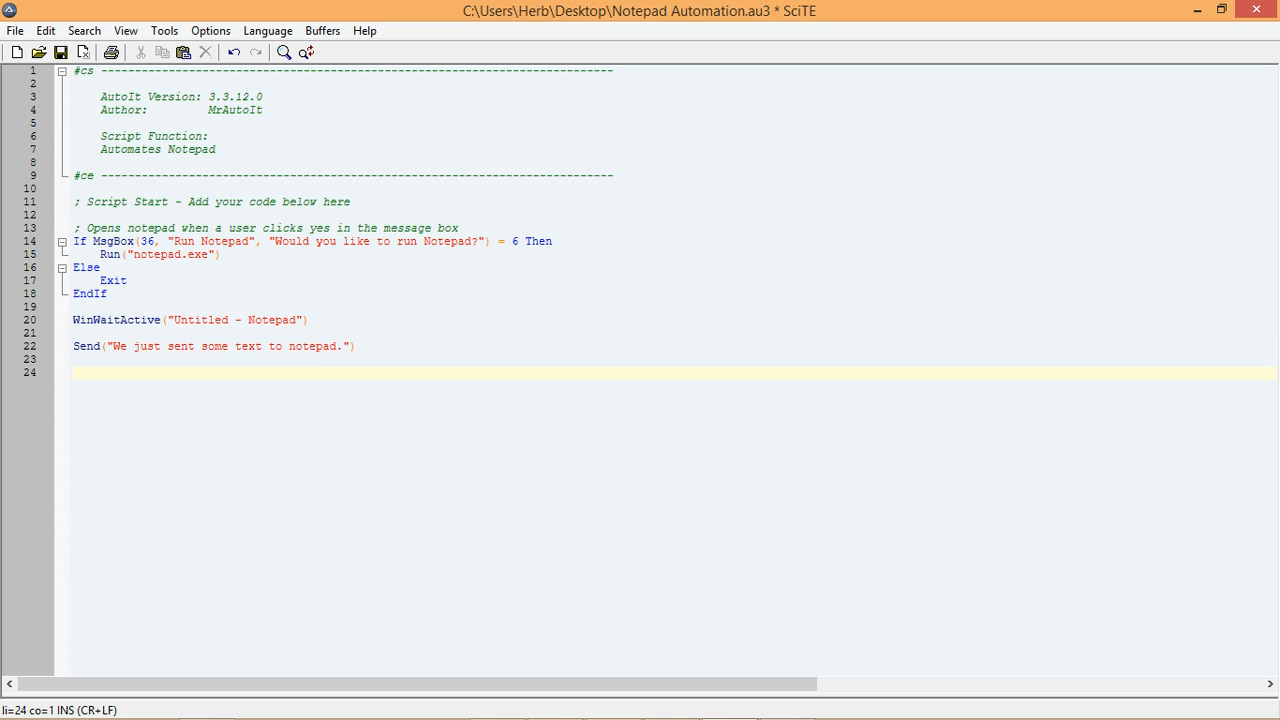
text(S)
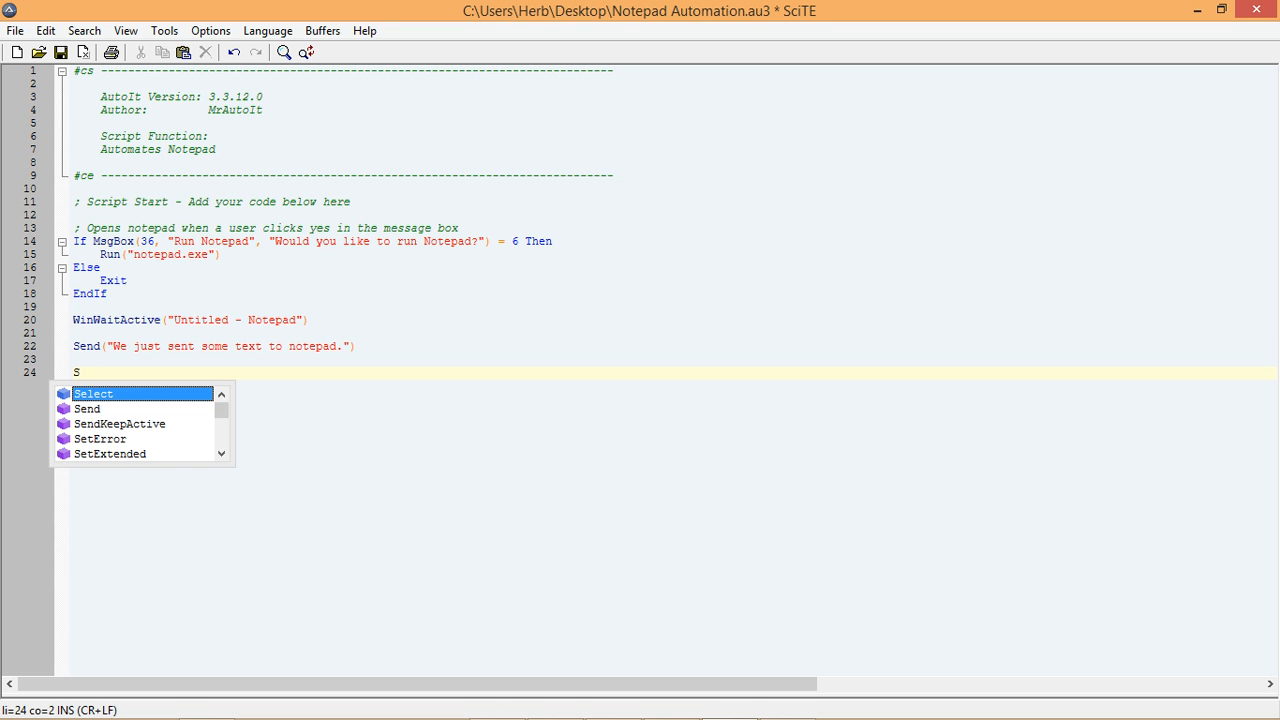
text(l)
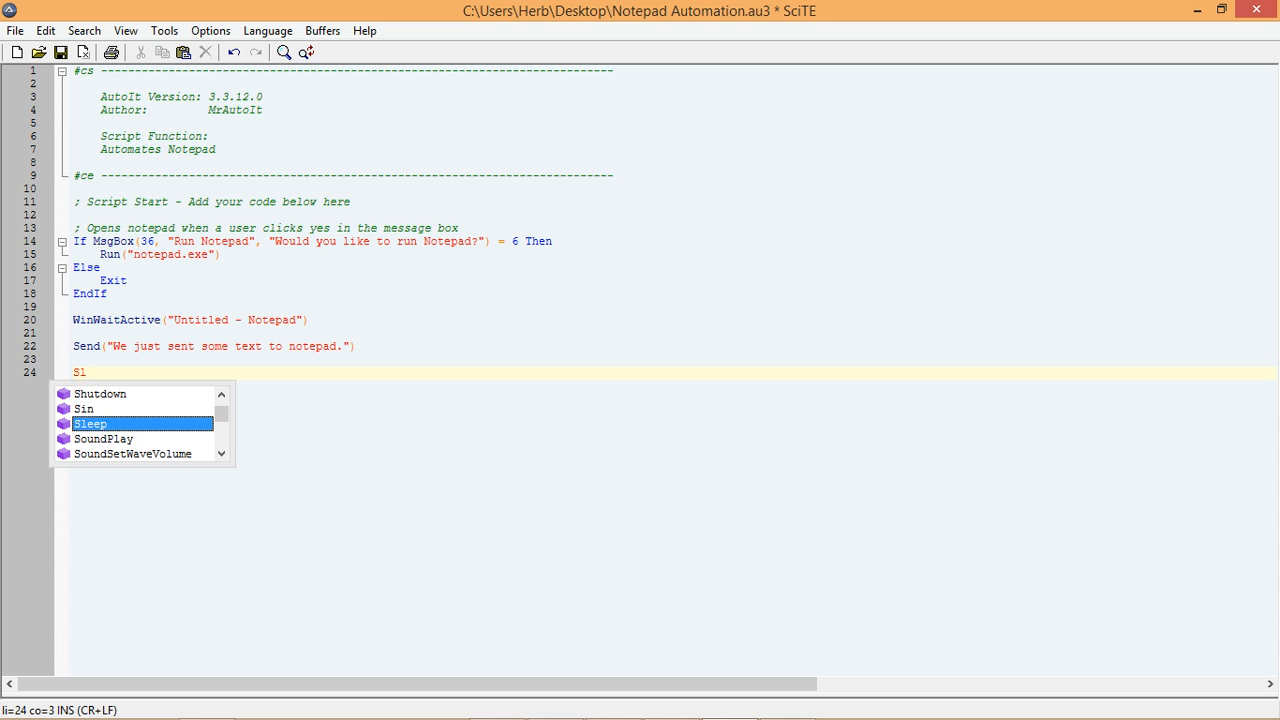
click(90, 424)
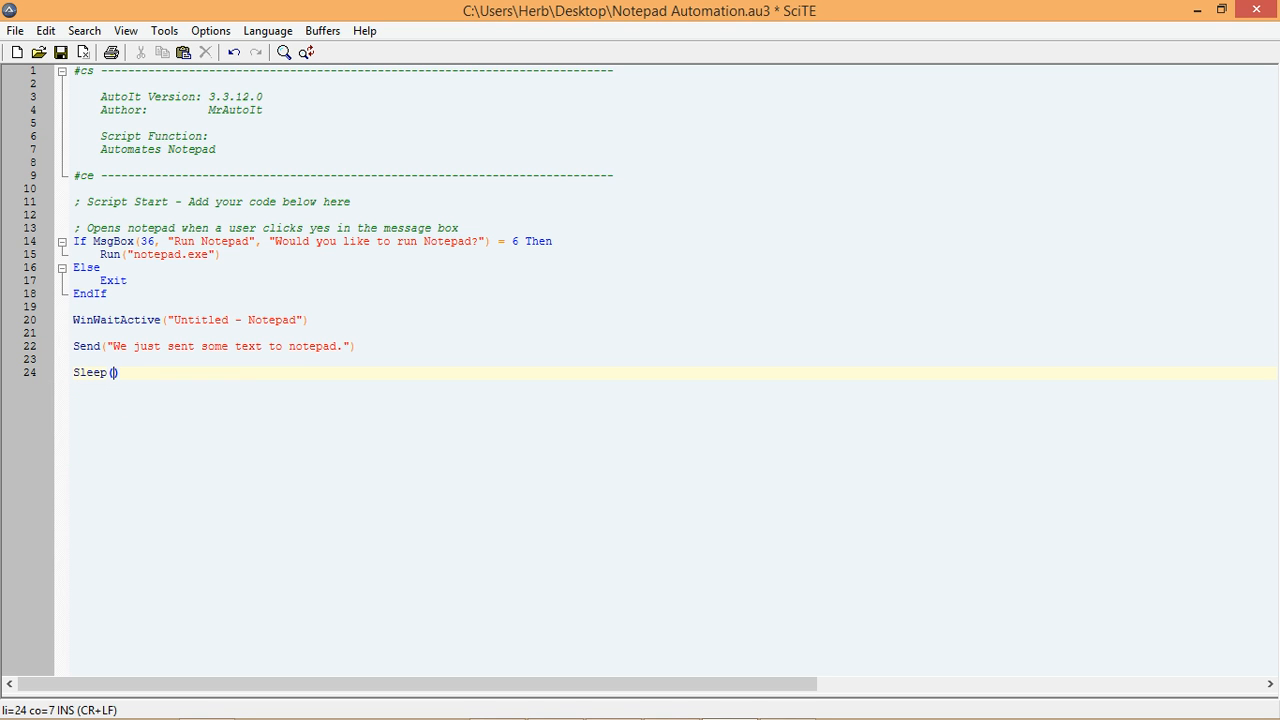
text(3000)
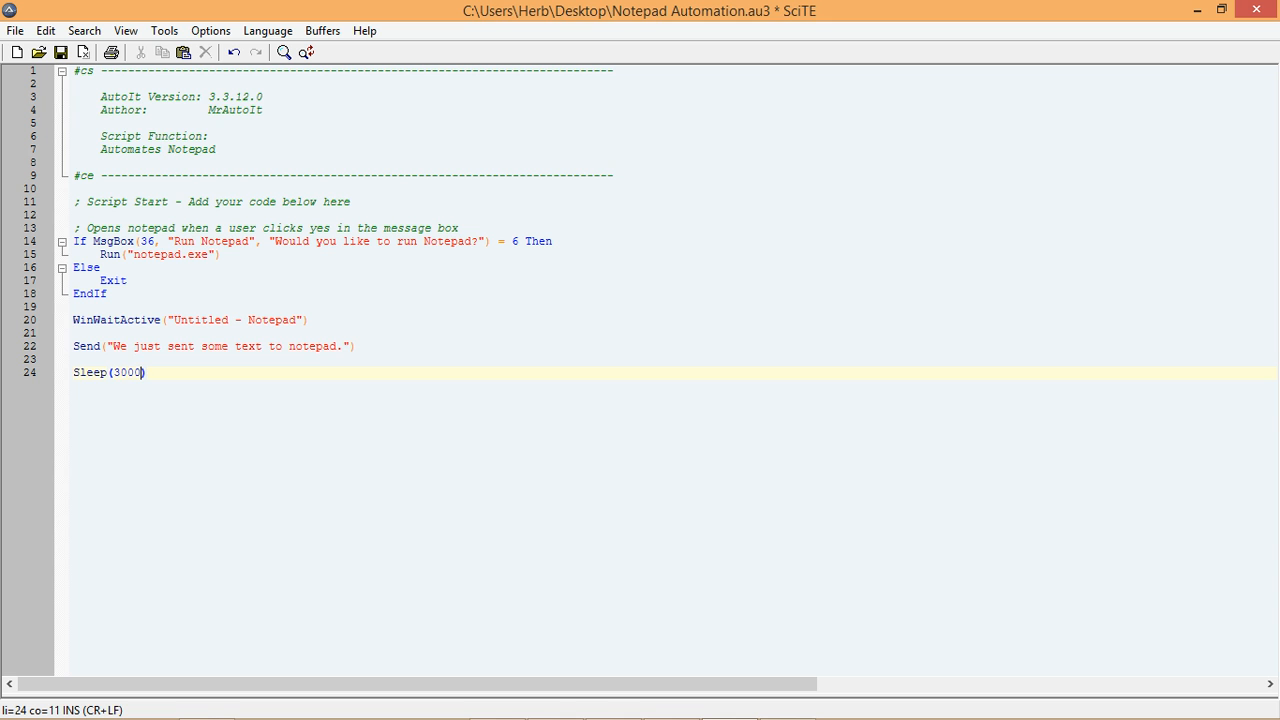
key(Return)
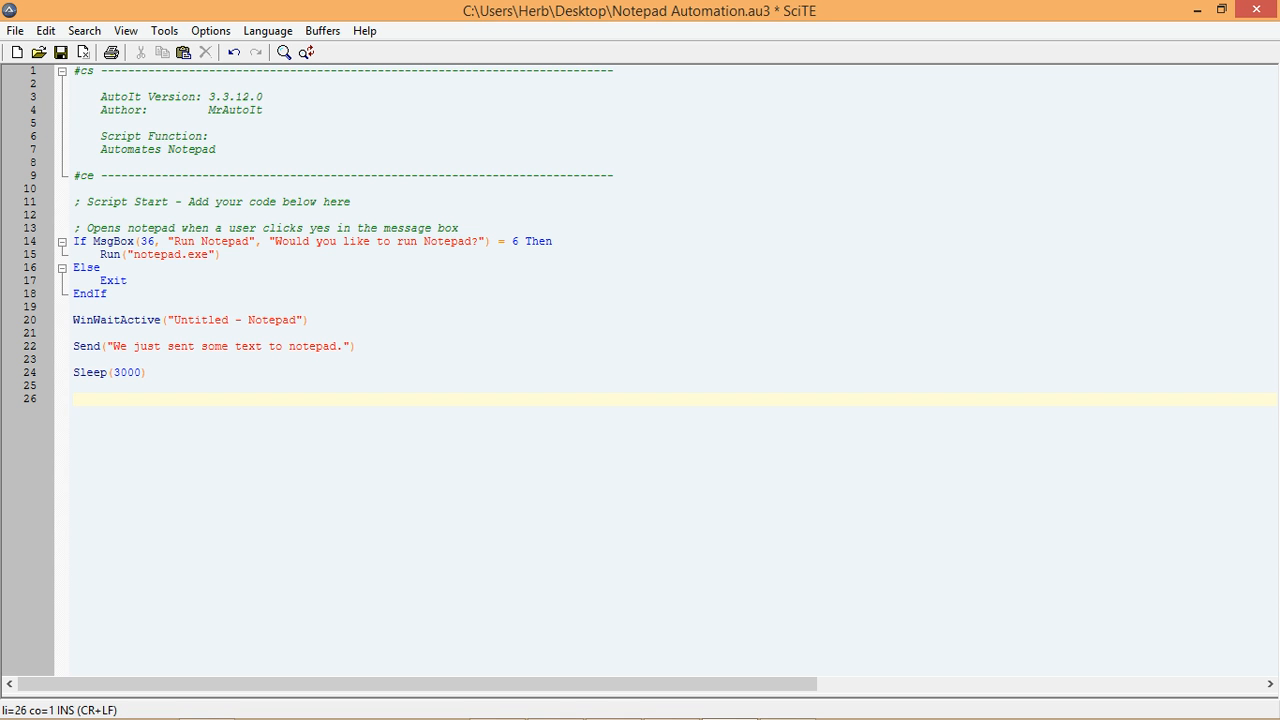
text(inClose)
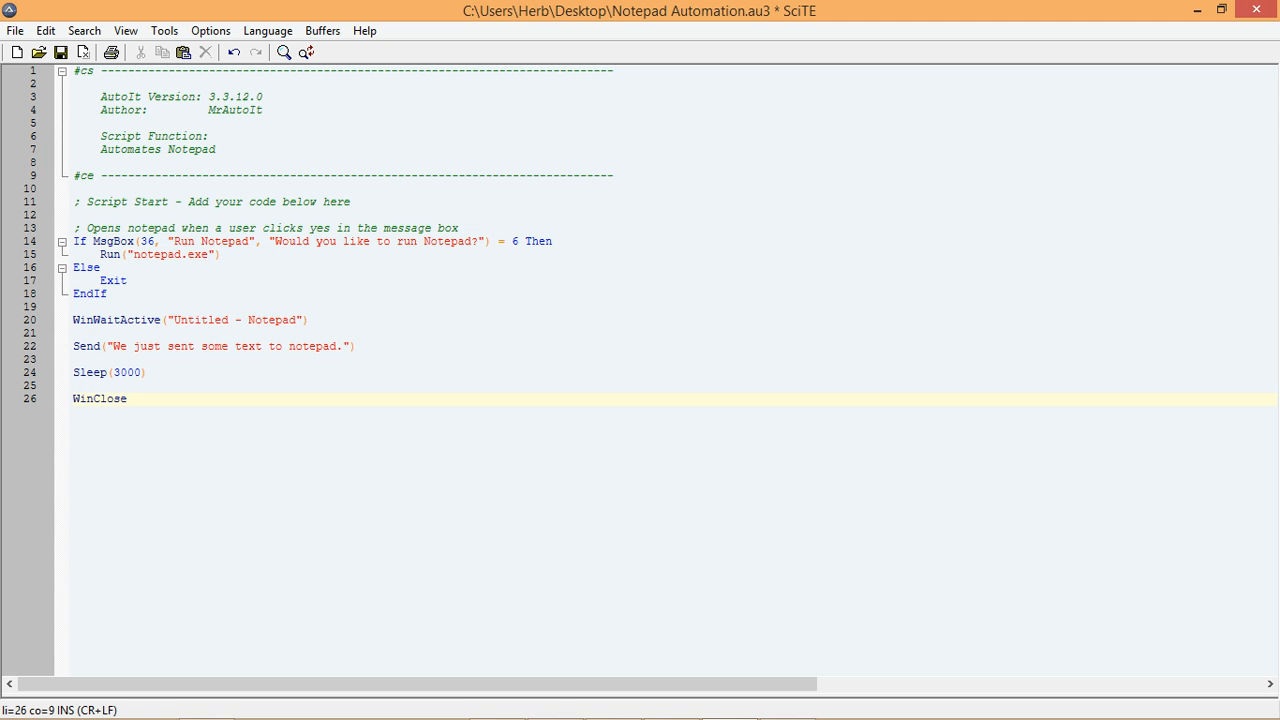
text(())
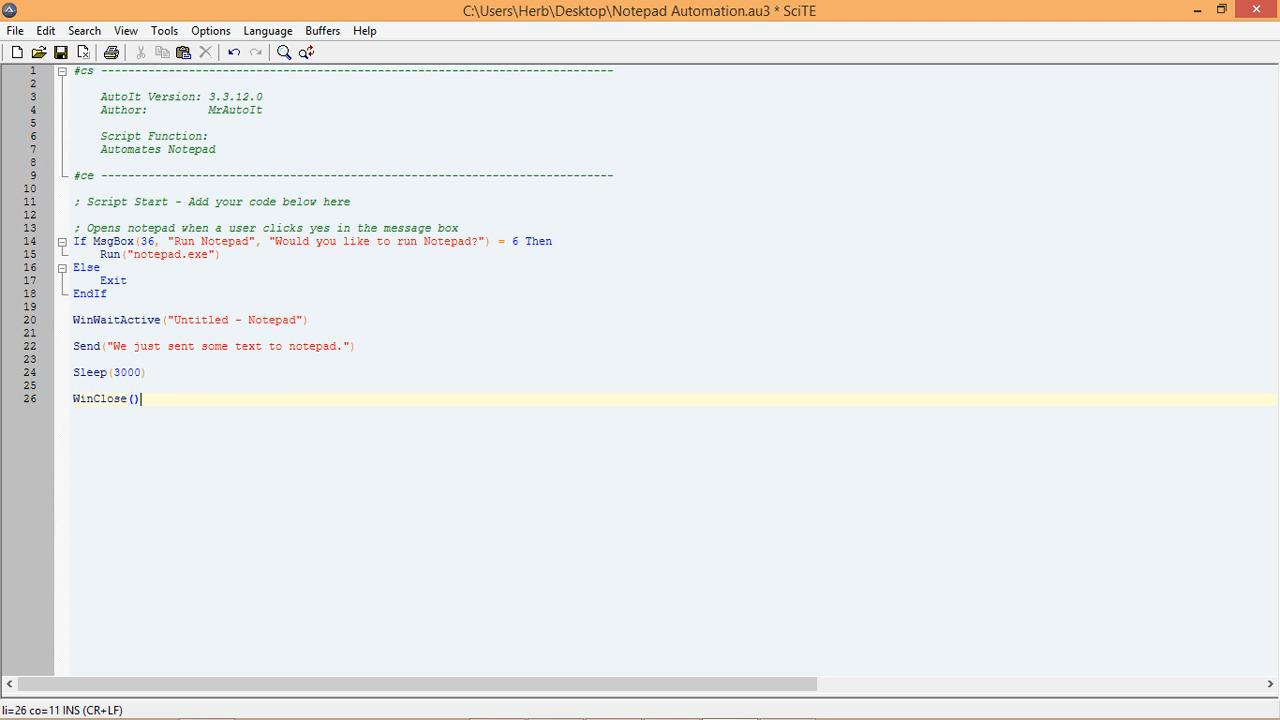
Copy the window title "Untitled - Notepad" from WinWaitActive into WinClose's parentheses
click(232, 320)
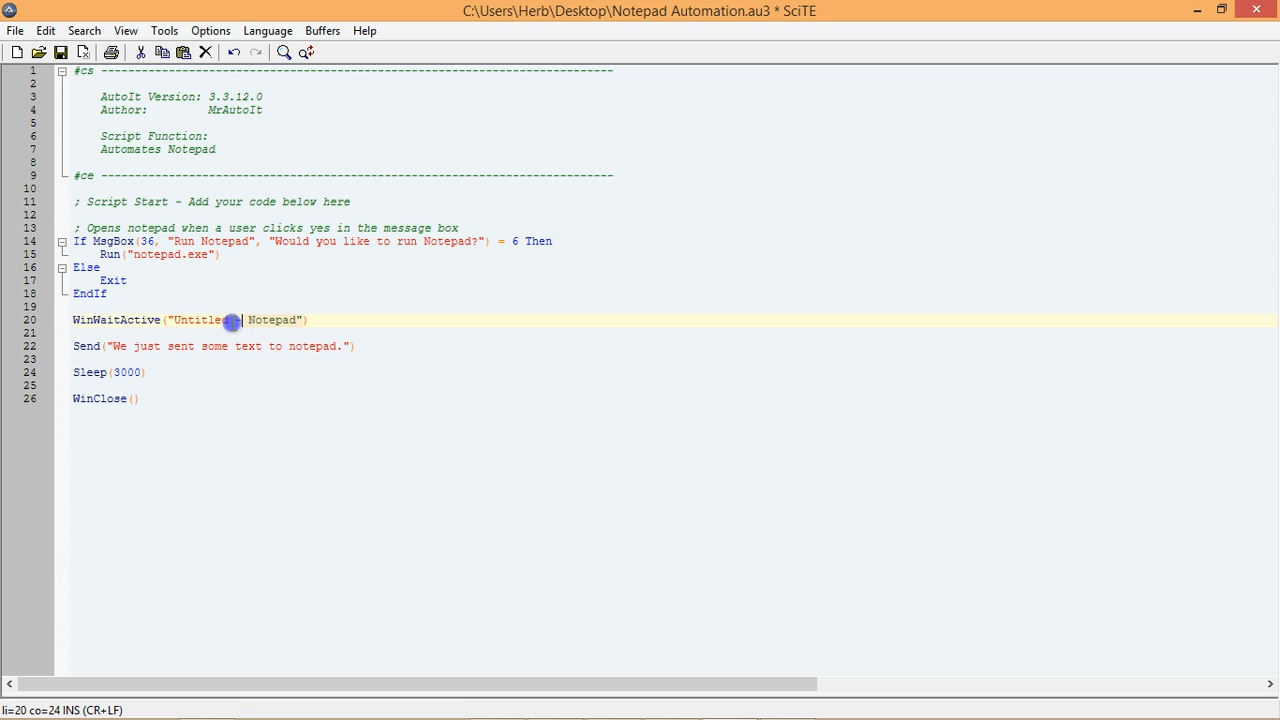
right_click(178, 320)
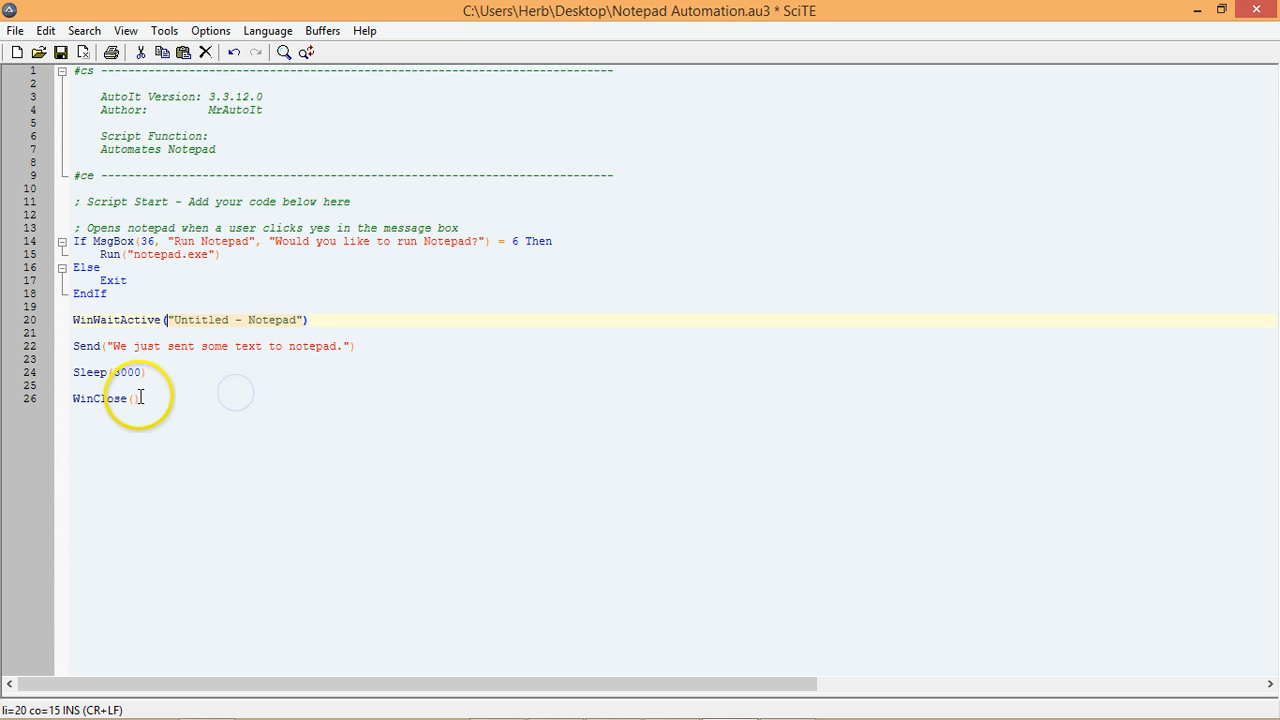
right_click(136, 398)
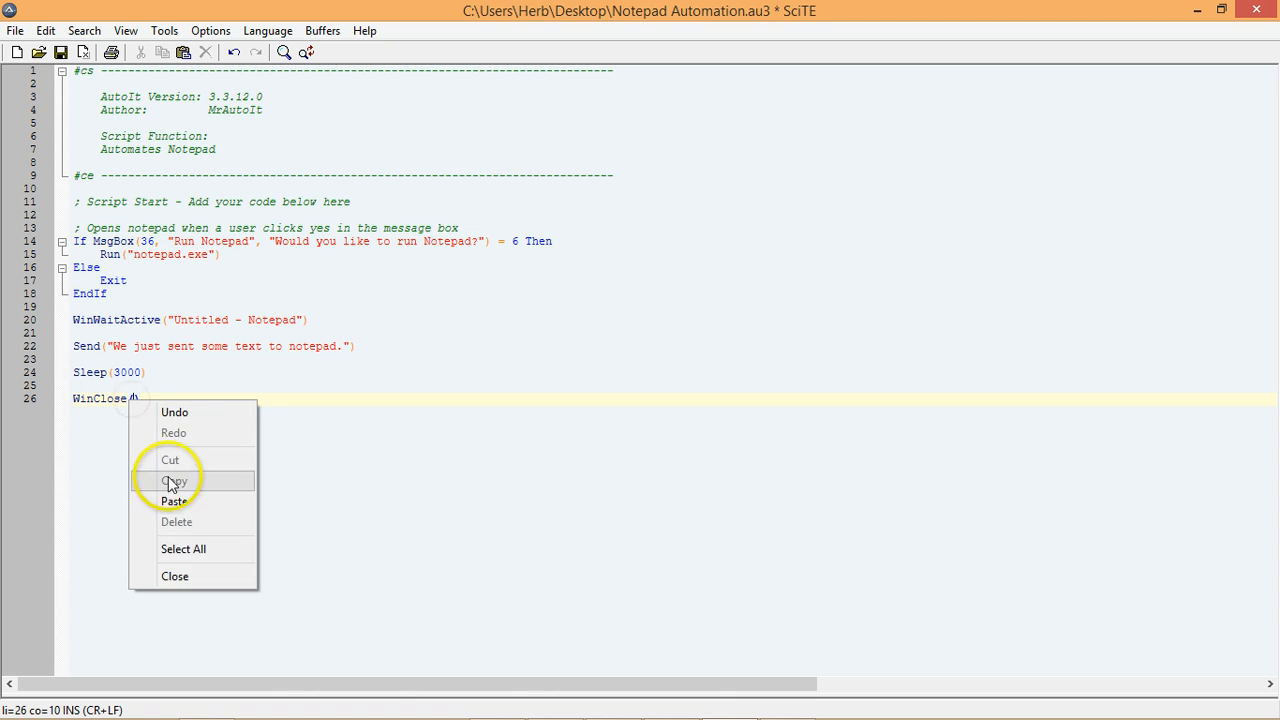
click(174, 500)
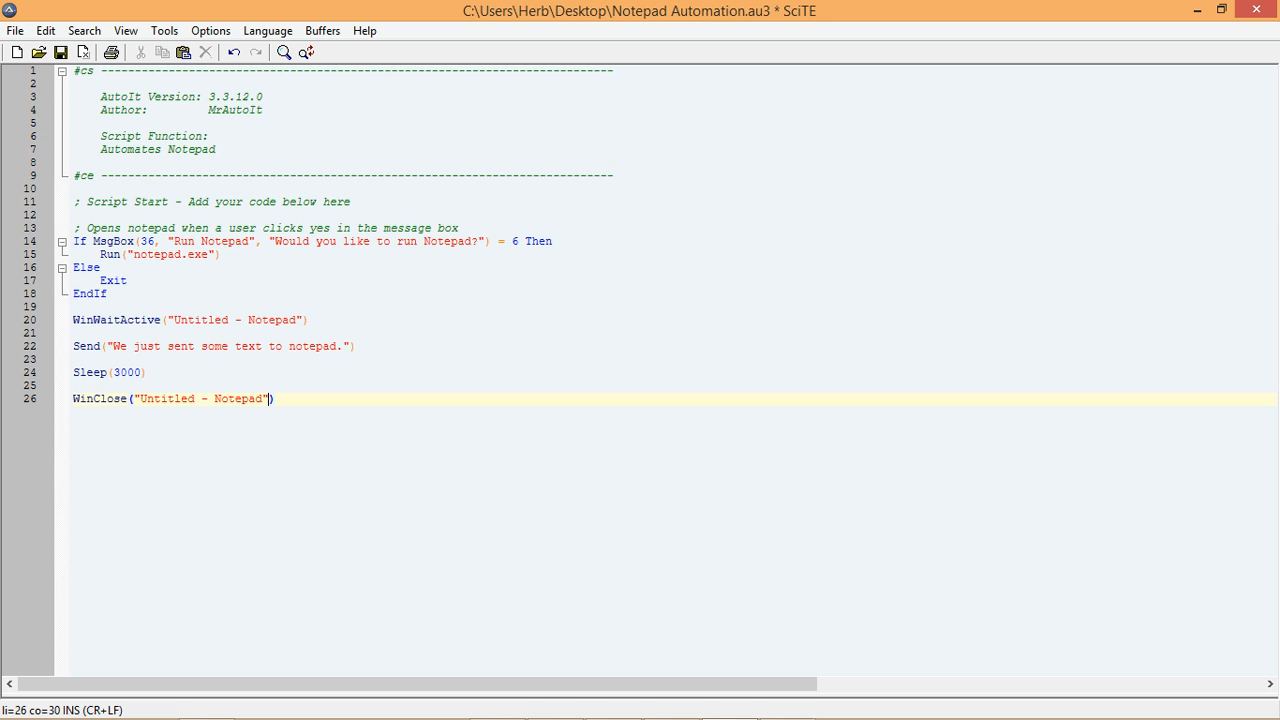
mouse_move(444, 458)
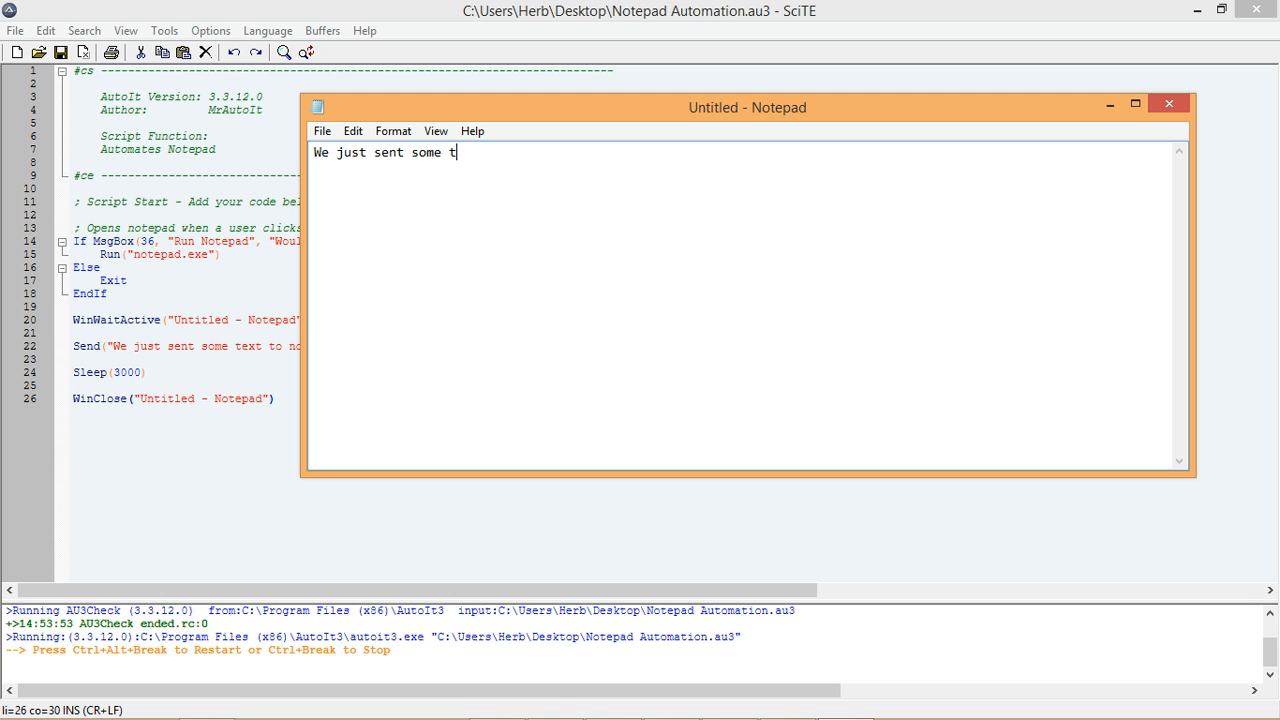
Finish the Send text with "ext to notepad.", run the script, cancel the save prompt, and close Notepad again
text(ext to notepad.)
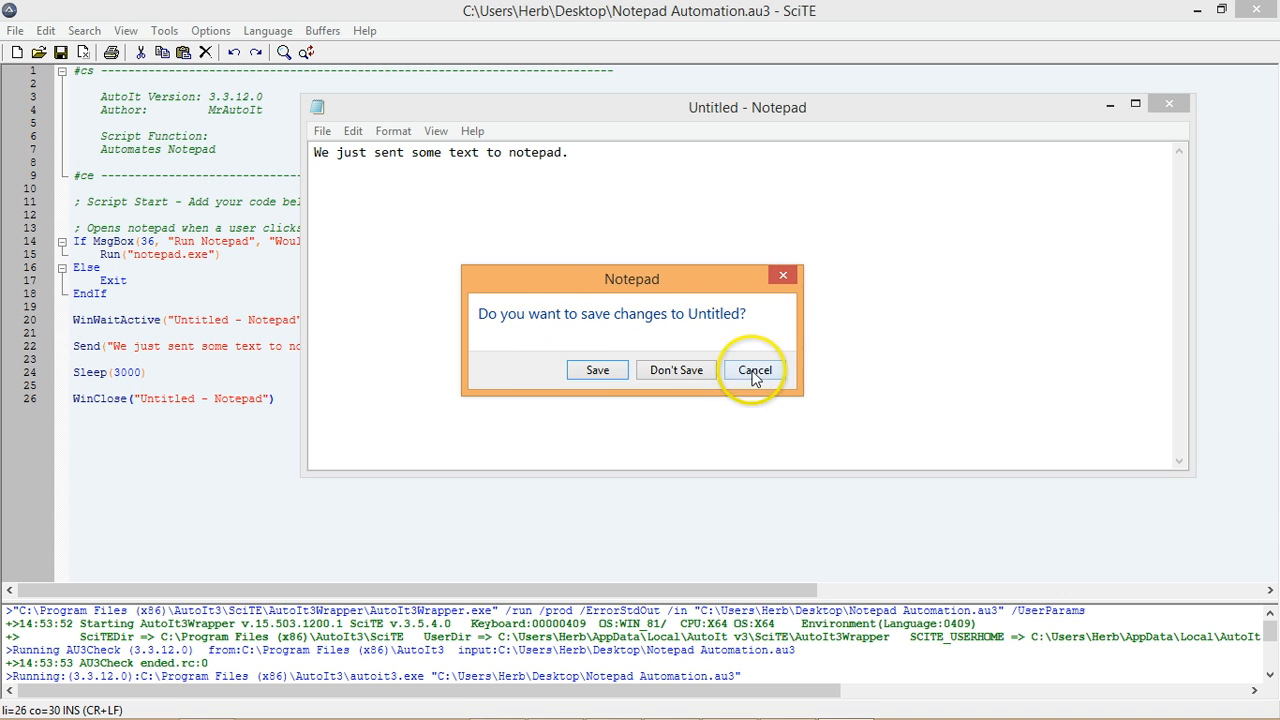
click(756, 368)
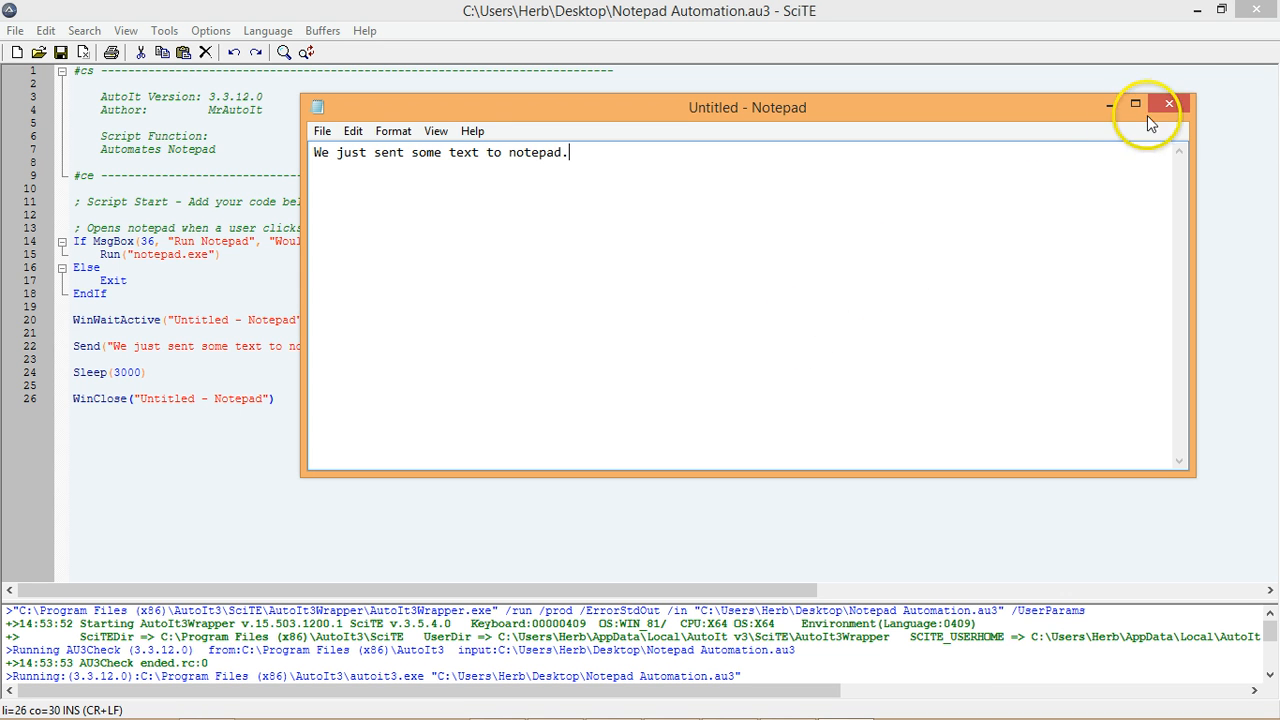
mouse_move(1168, 104)
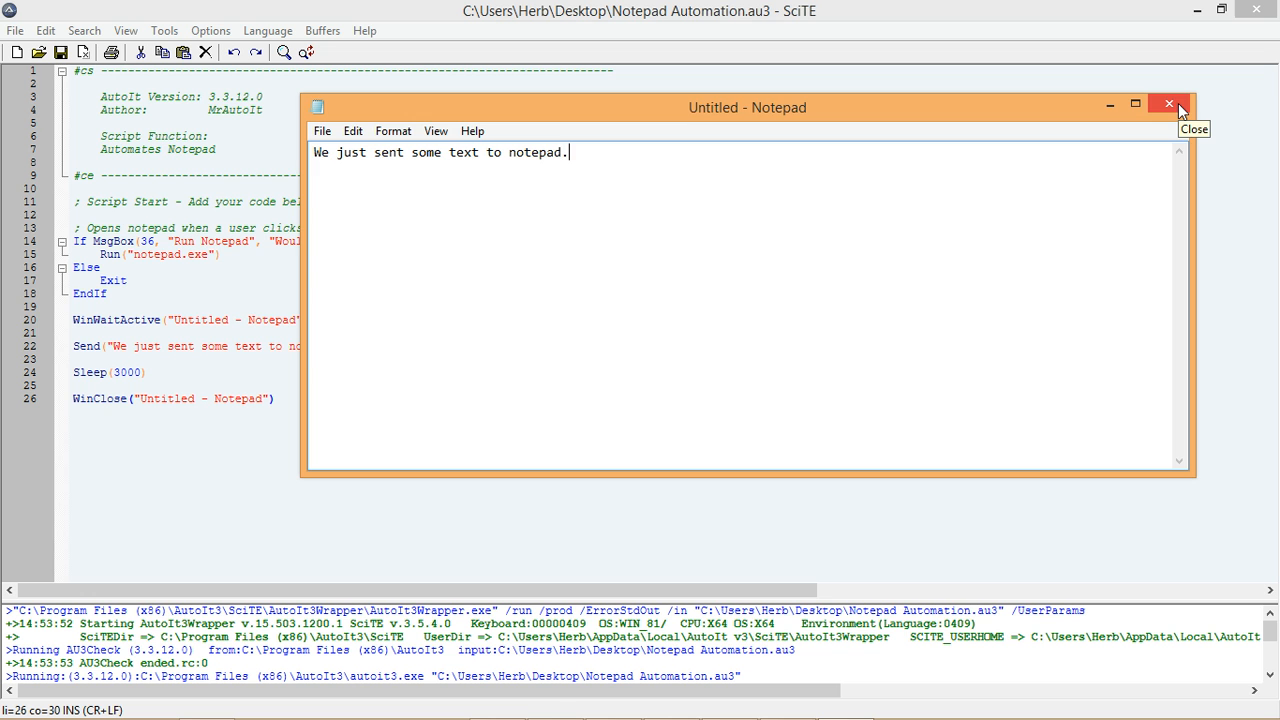
click(1168, 104)
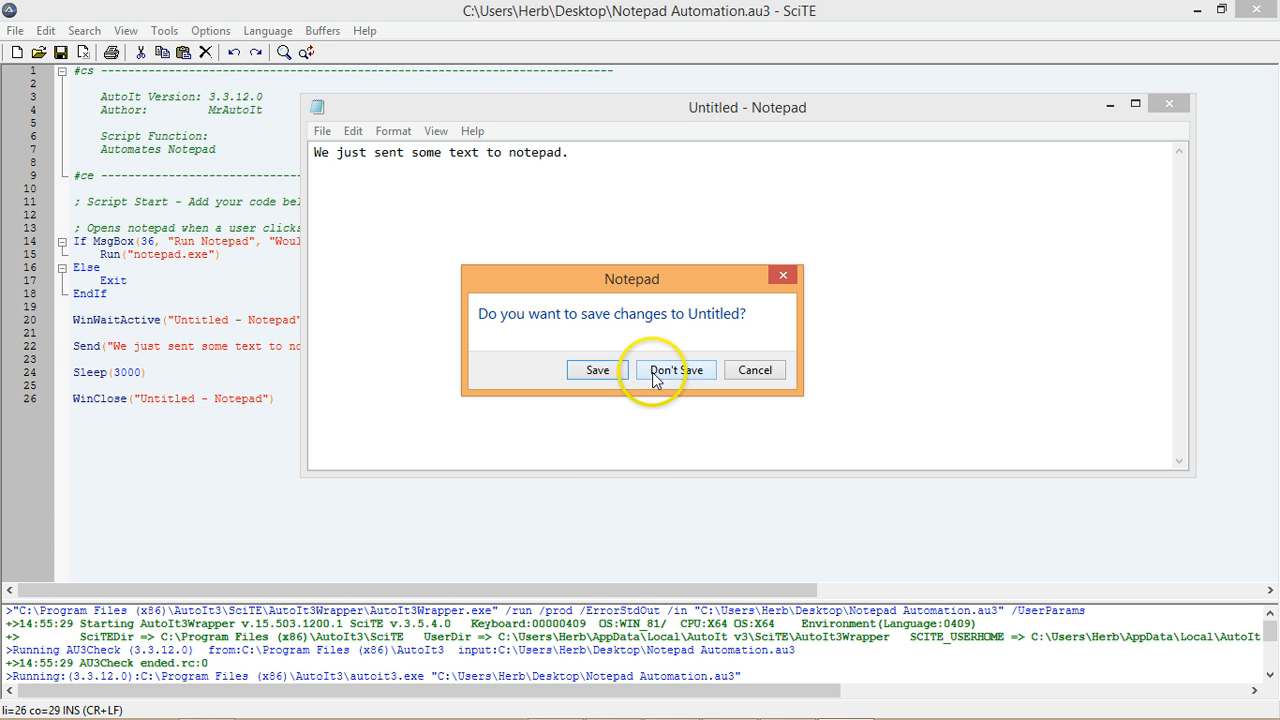
Close Notepad with Don't Save and comment out the Send line with a semicolon
click(674, 368)
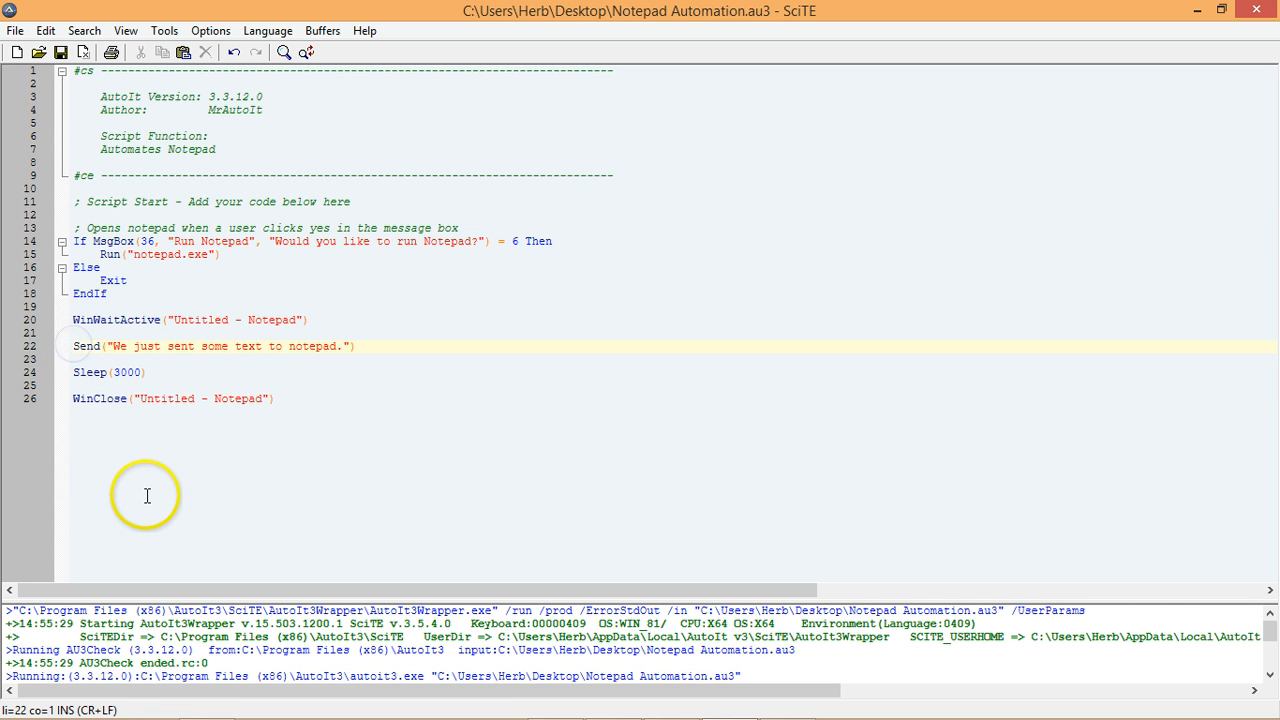
text(;)
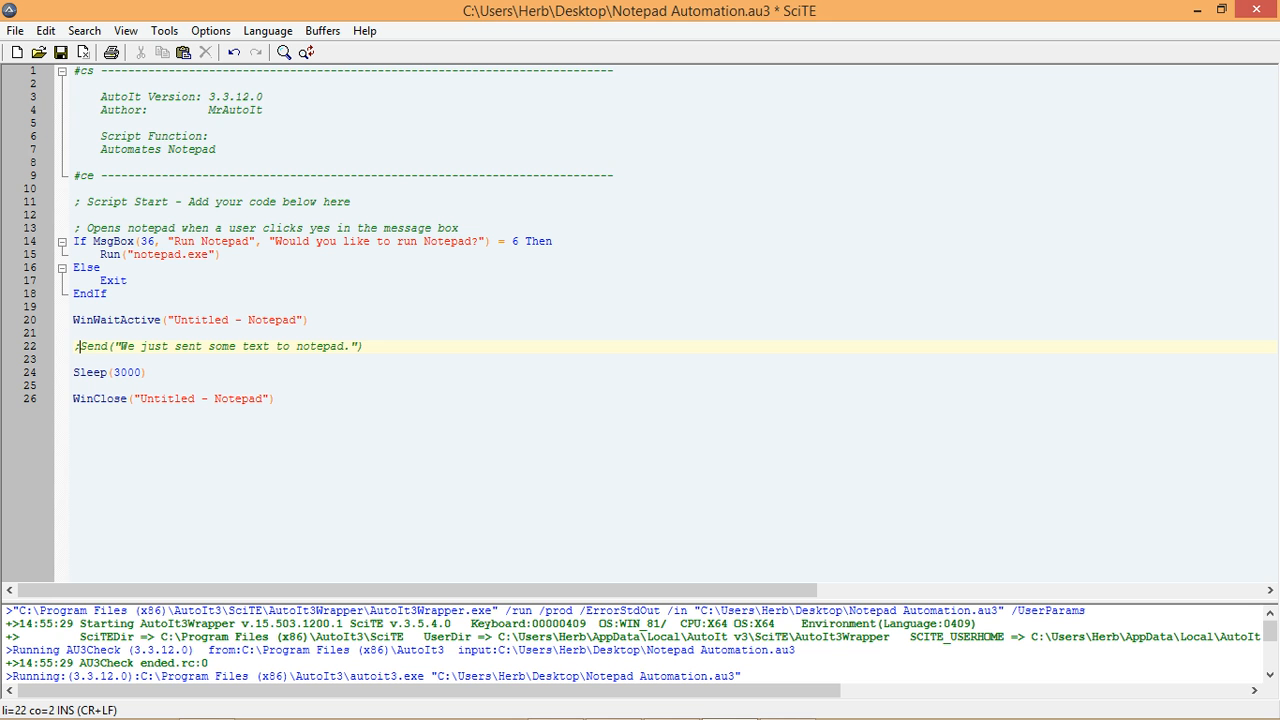
text(;)
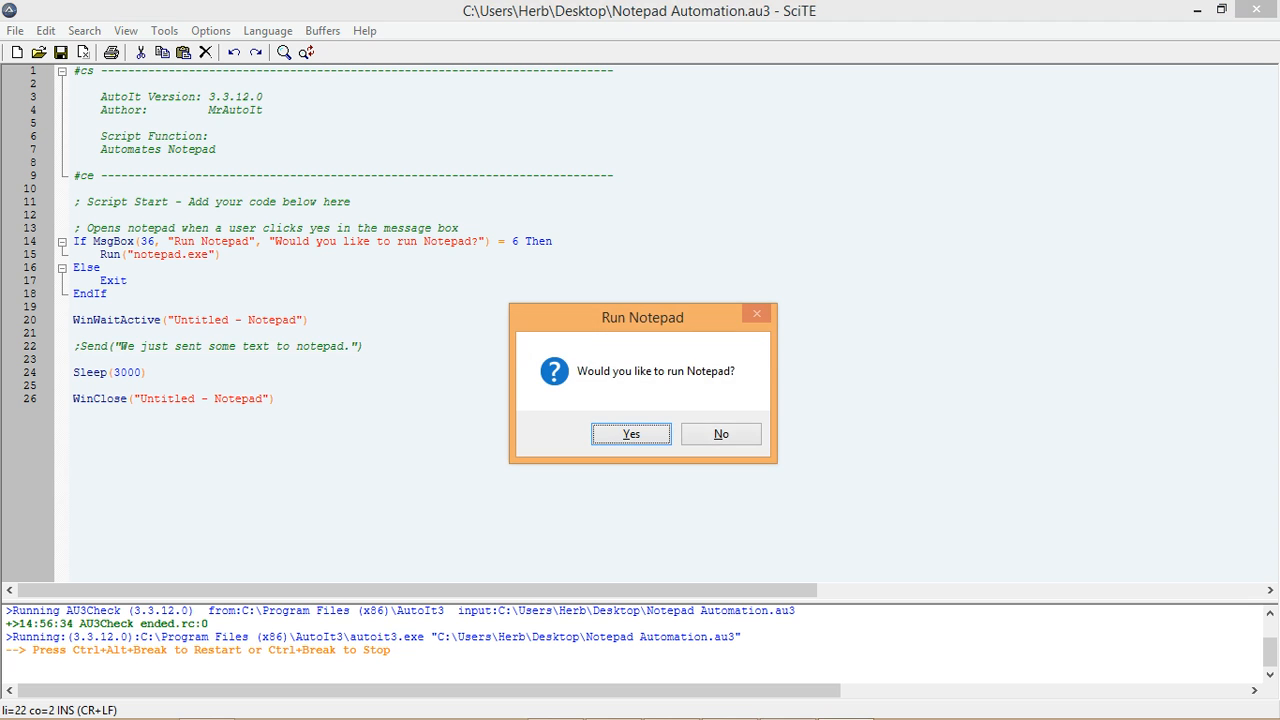
mouse_move(500, 652)
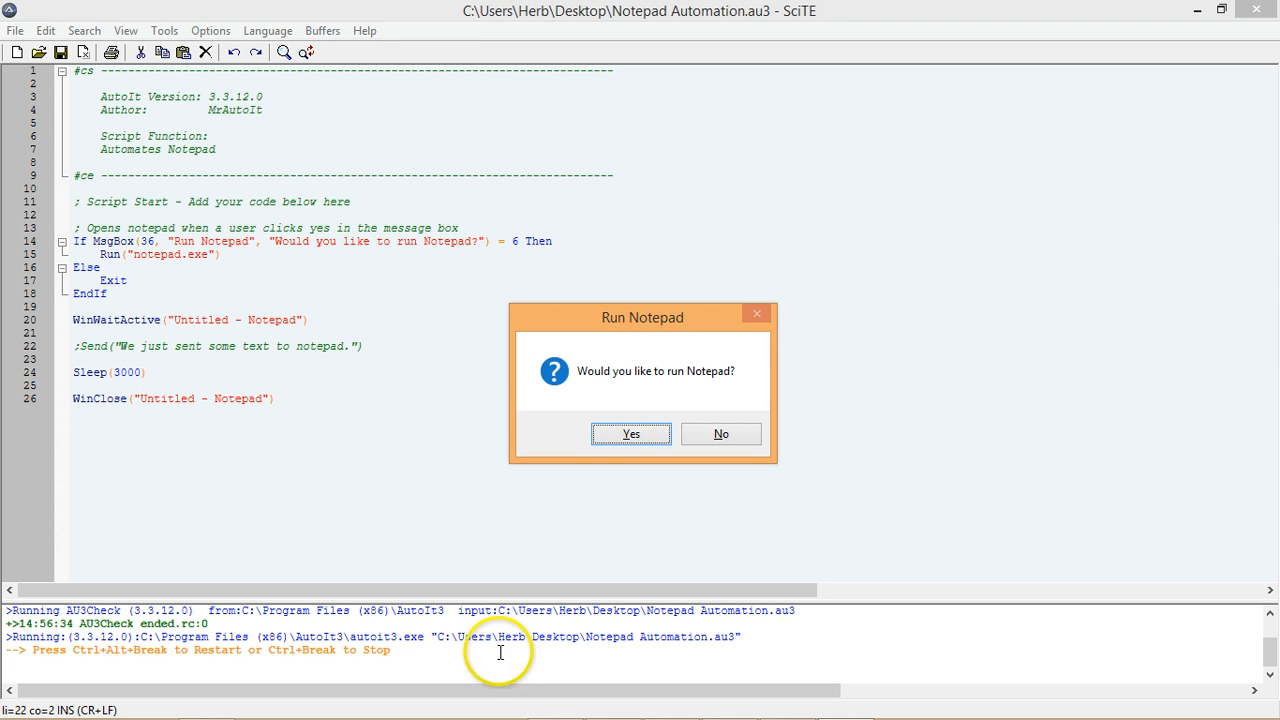
Answer the Run Notepad message box shown by the rerun script
click(720, 432)
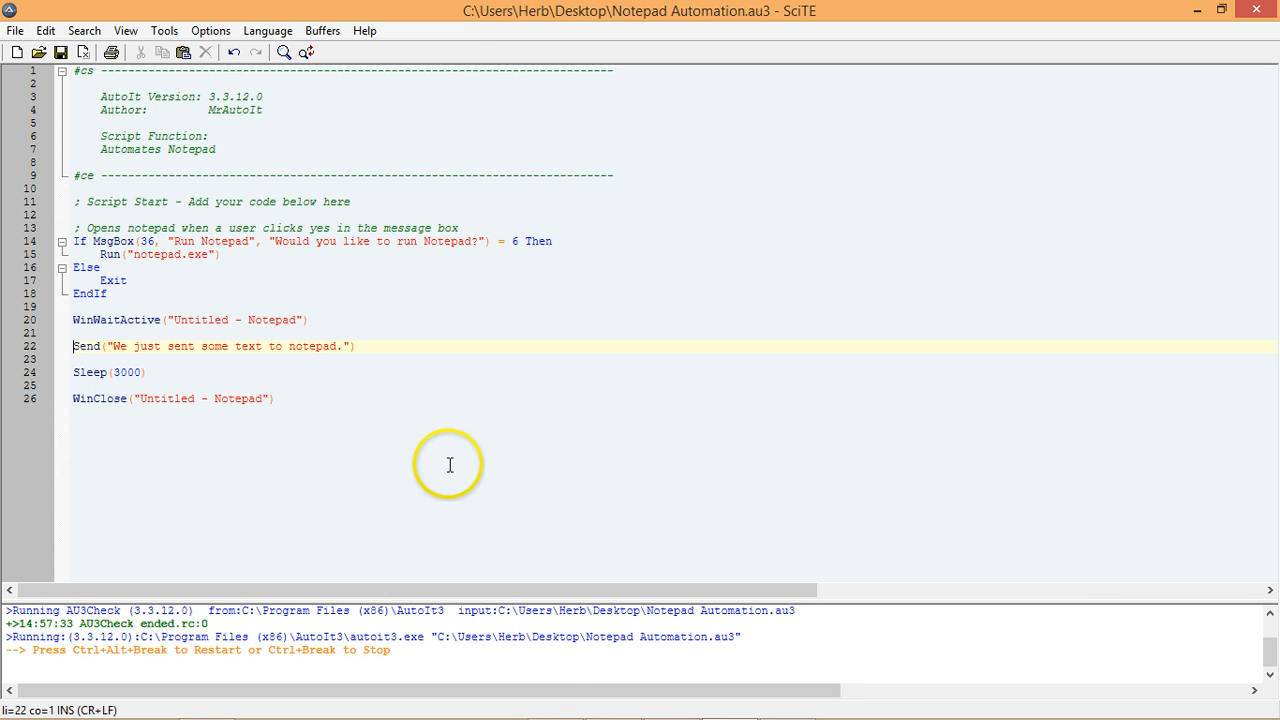
mouse_move(616, 432)
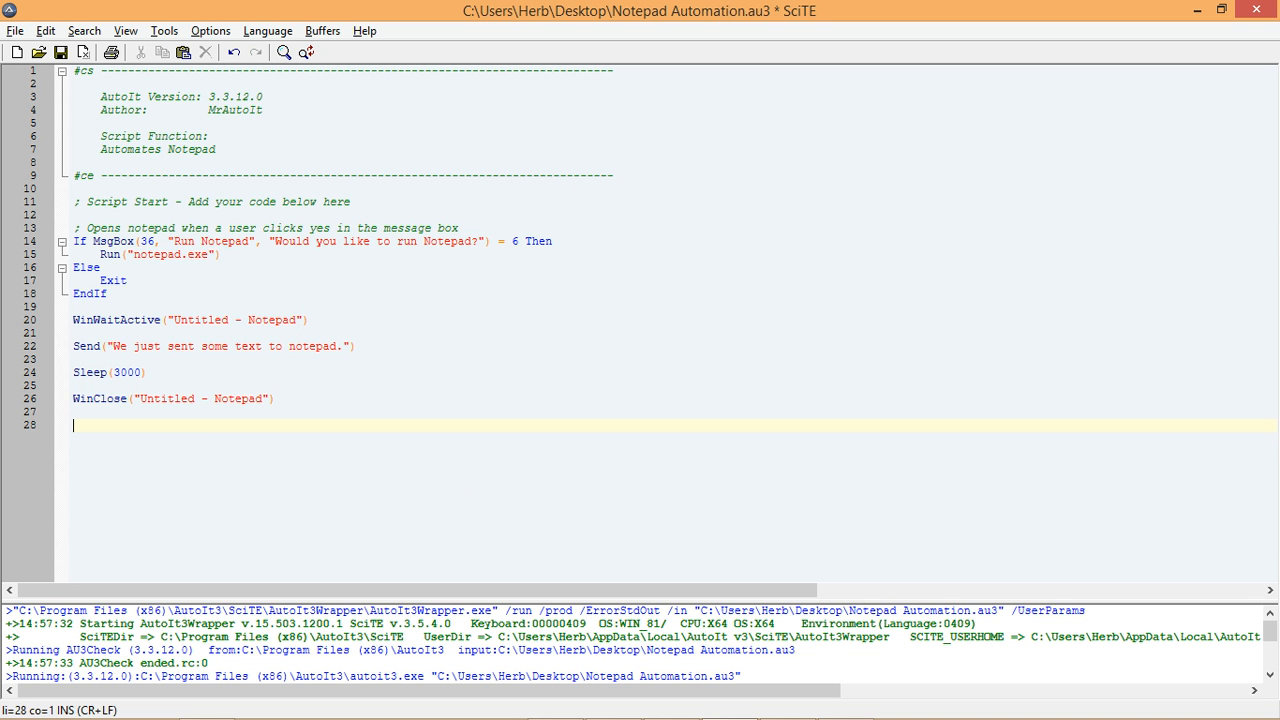
Start a WinWaitActive( call on line 28 via the winw autocomplete, then switch windows
text(winw)
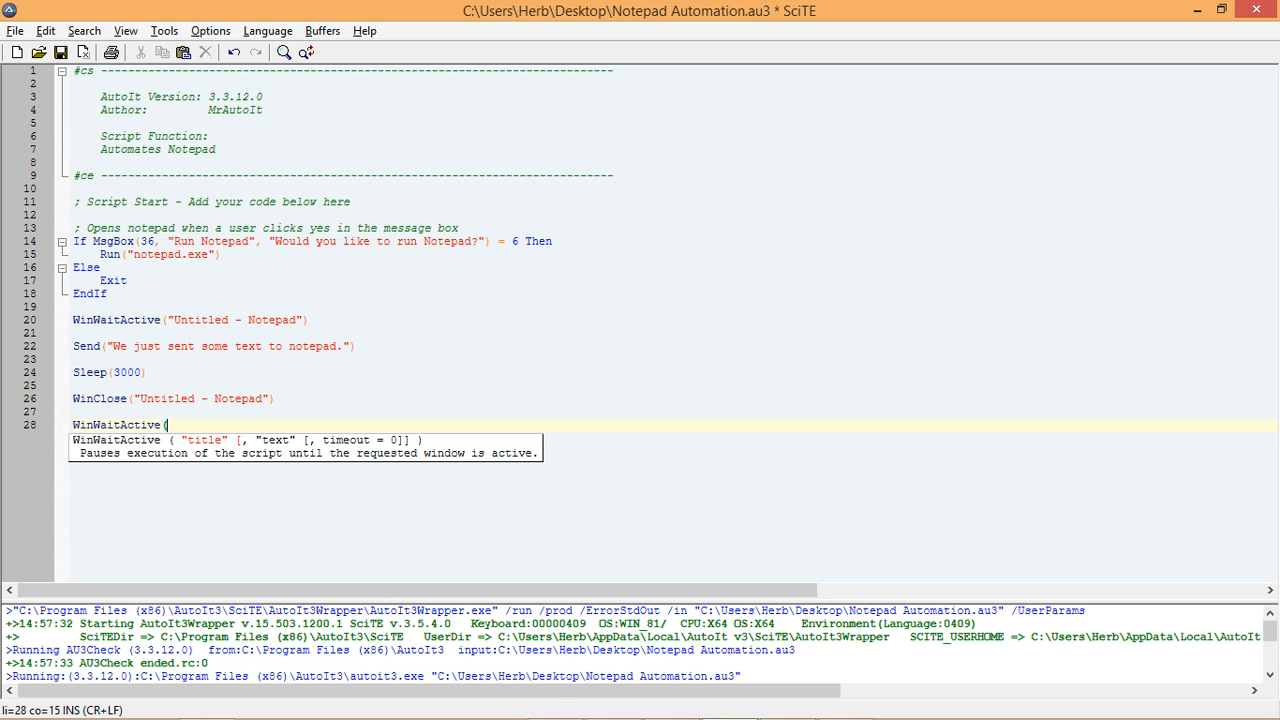
key(alt+tab)
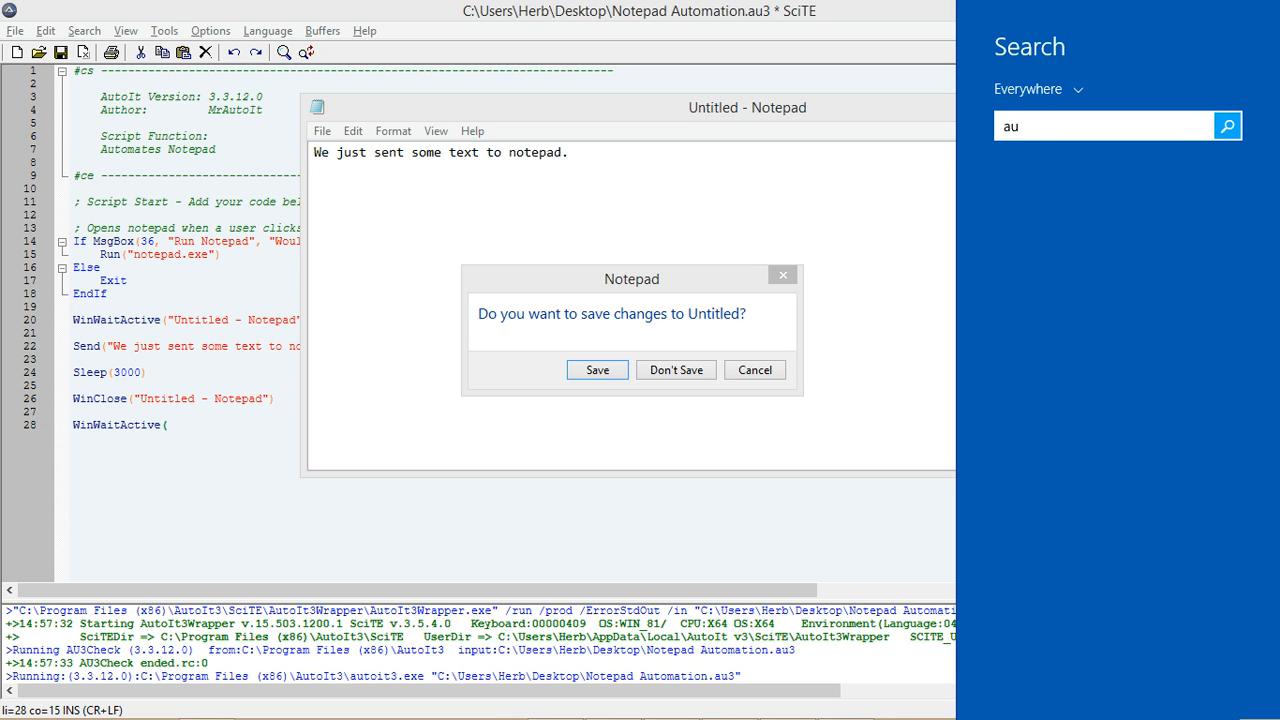
Use AutoIt Window Info's Finder Tool on the save prompt and copy its title "Notepad"
text(toit)
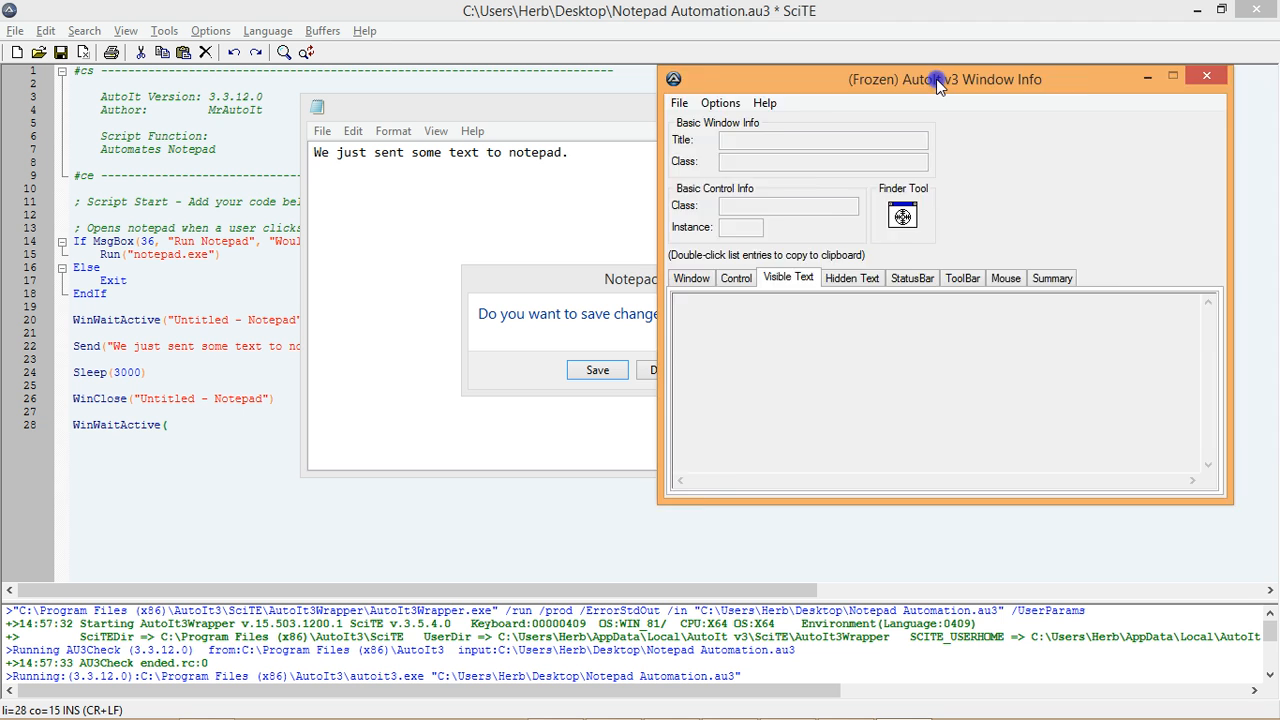
drag(940, 80, 1096, 60)
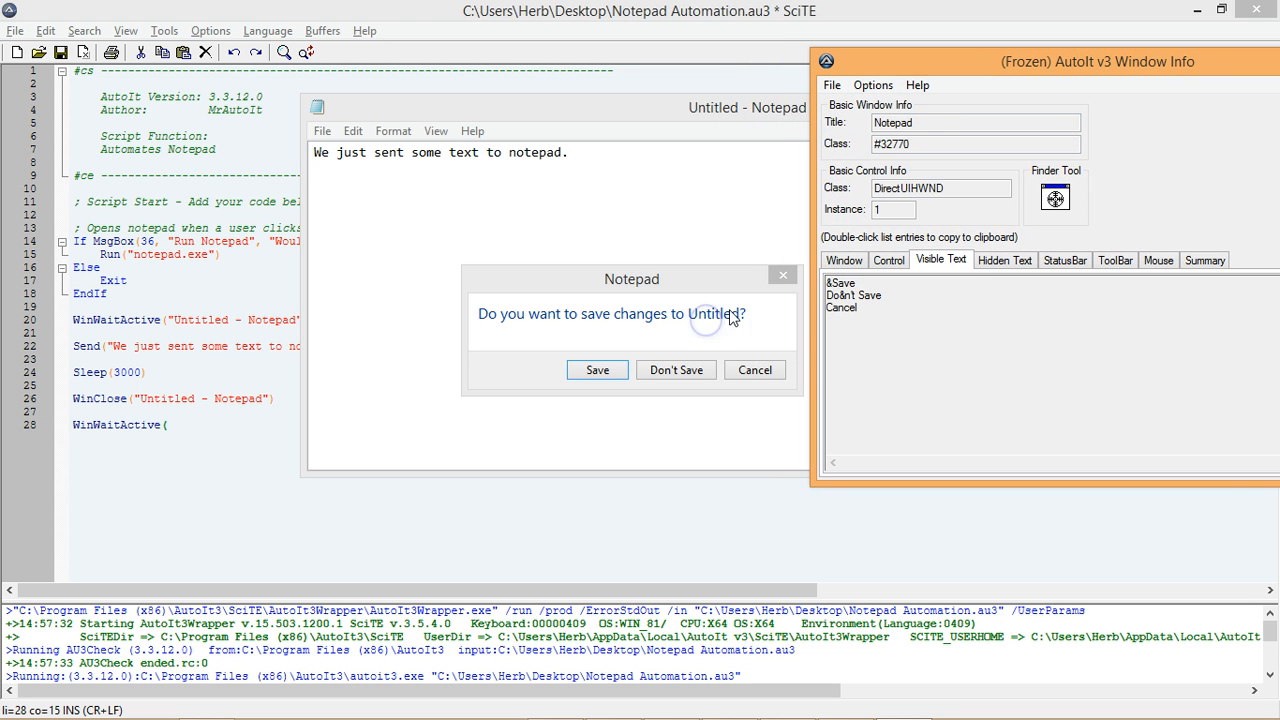
right_click(976, 122)
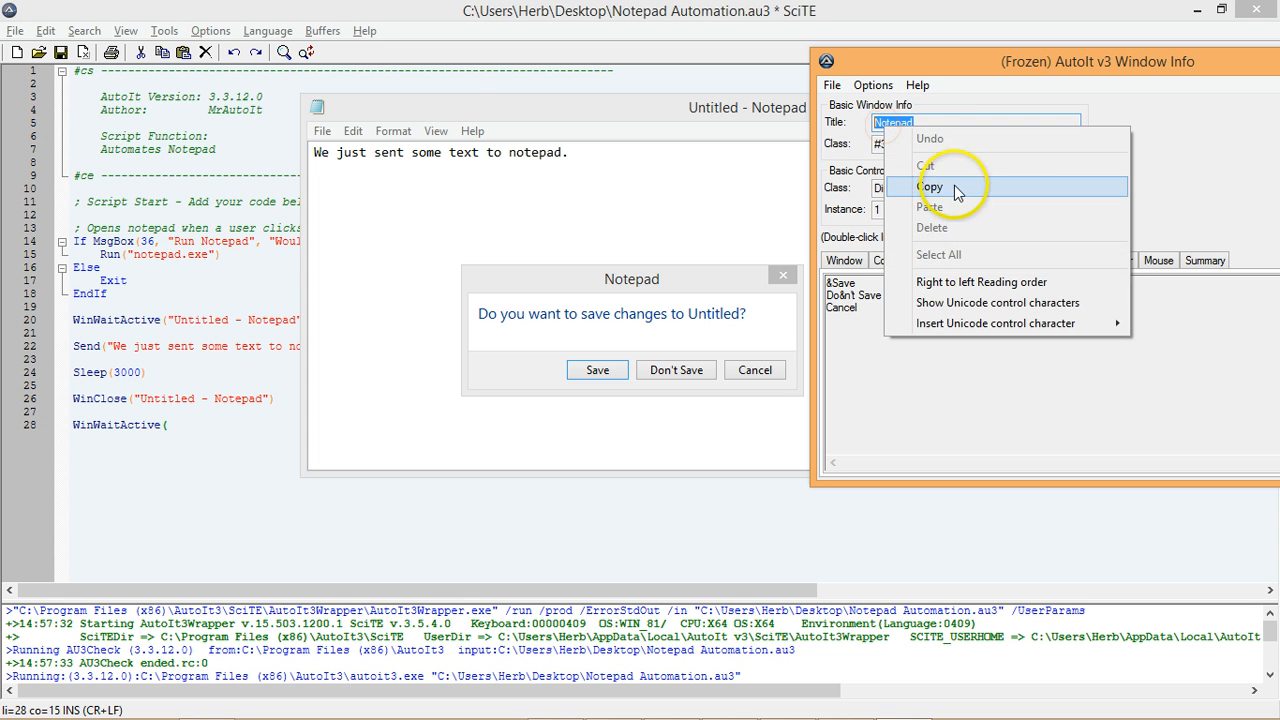
click(930, 188)
text(")
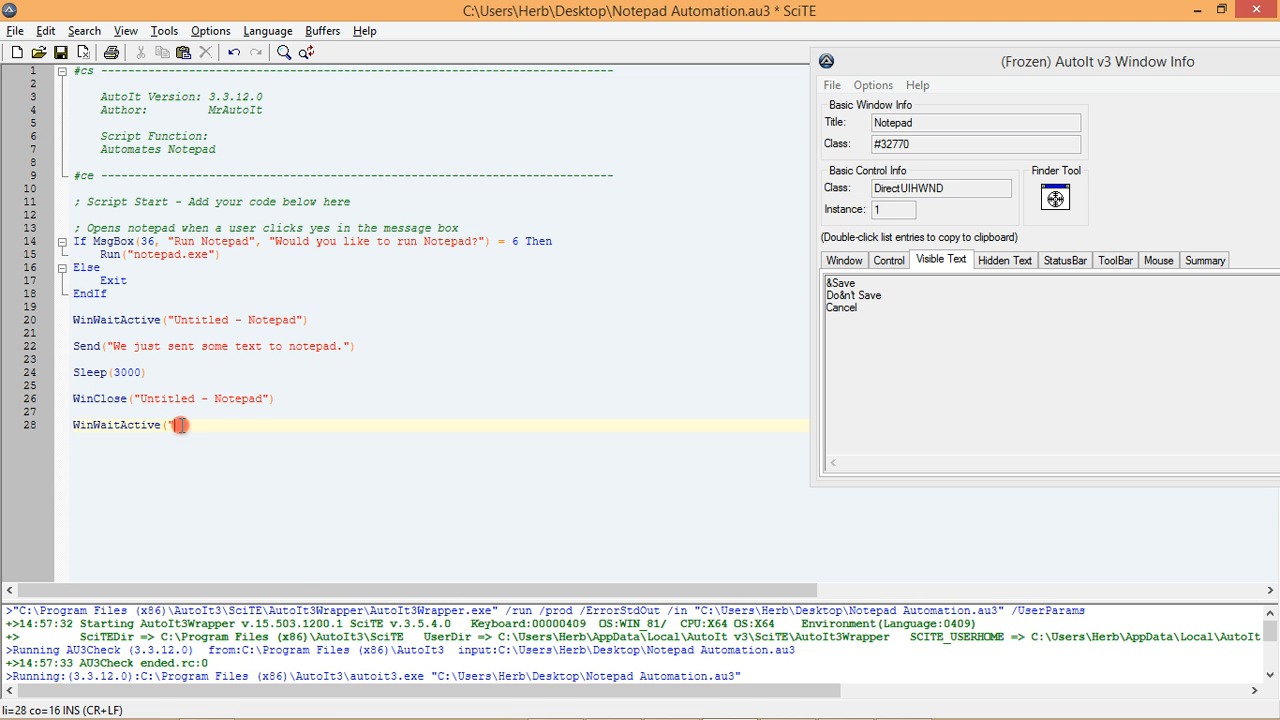
Complete line 28 as WinWaitActive("Notepad") and bring Notepad's save prompt back up
text(Notepad)
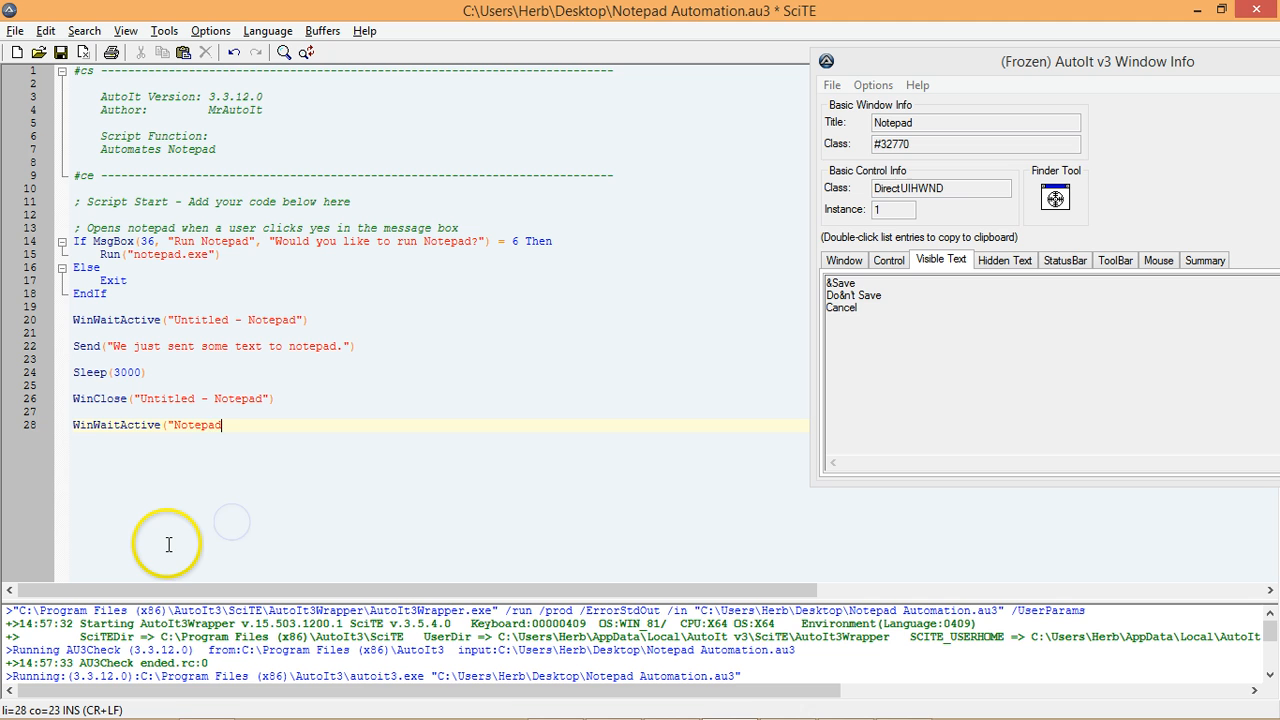
text("))
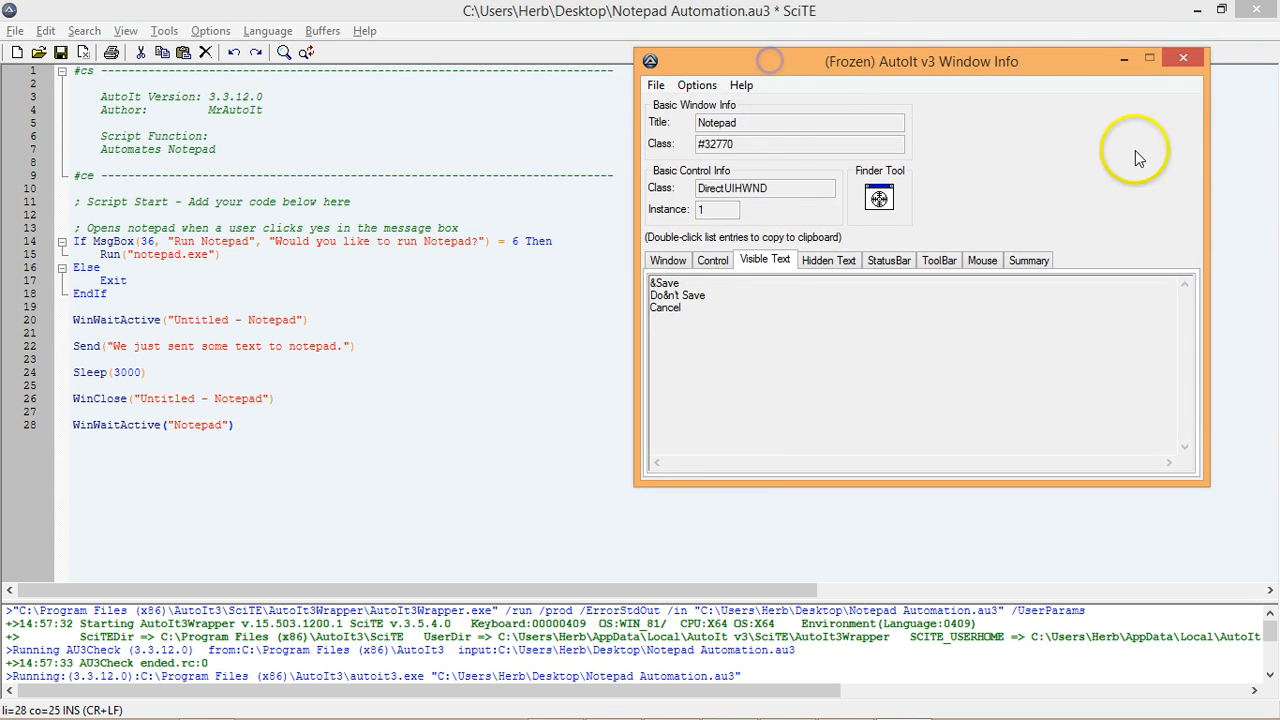
click(1184, 56)
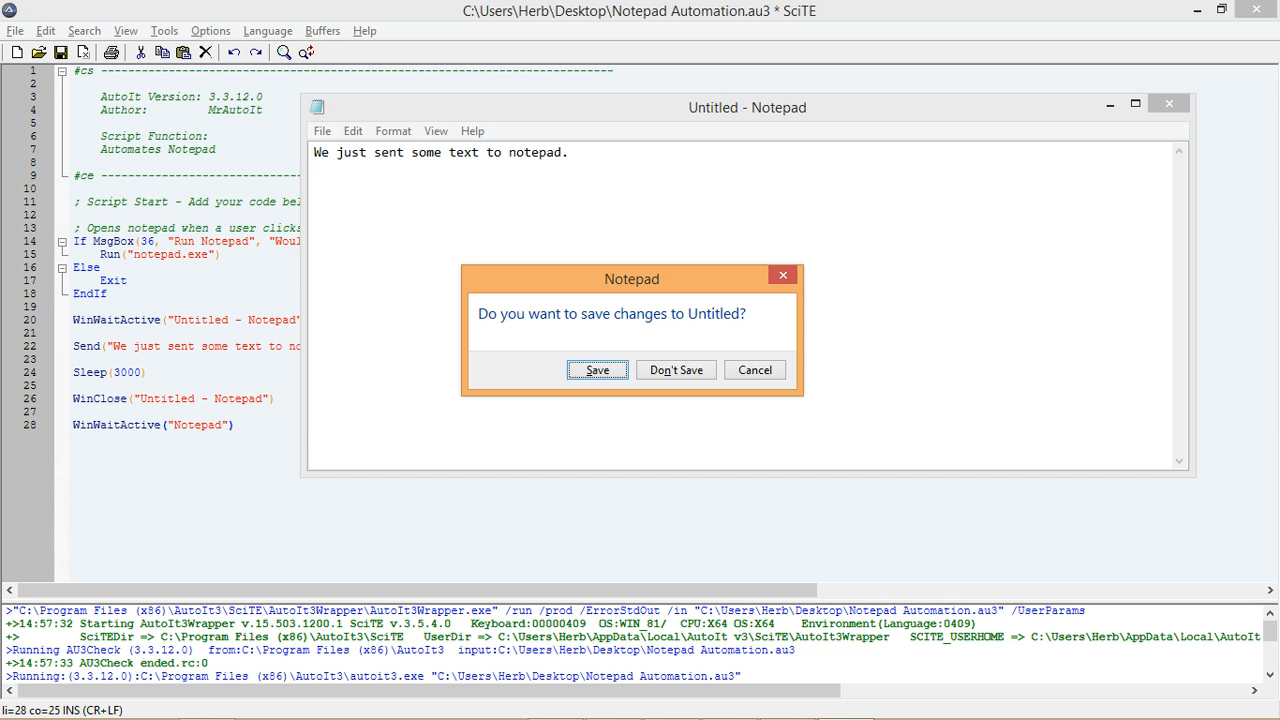
Discard the unsaved text with Don't Save, closing Notepad
click(676, 368)
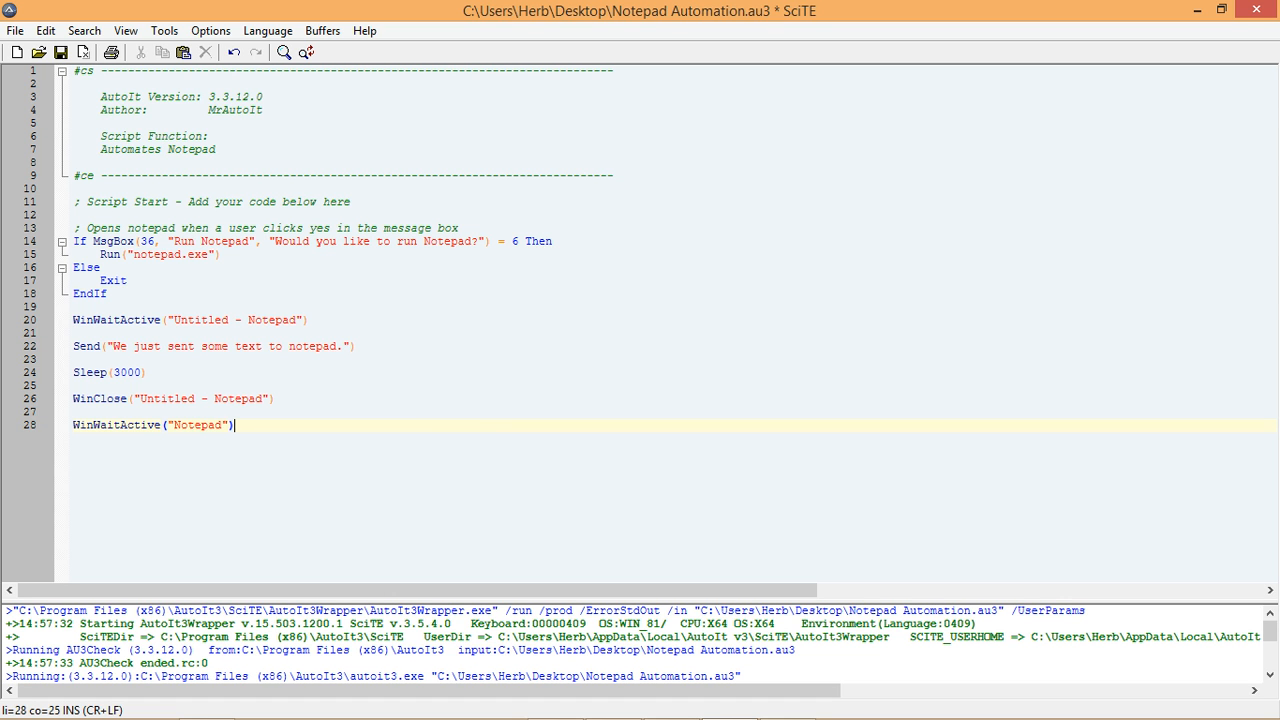
Begin a Send call on line 30 and look up the Send function in AutoIt Help
text(s)
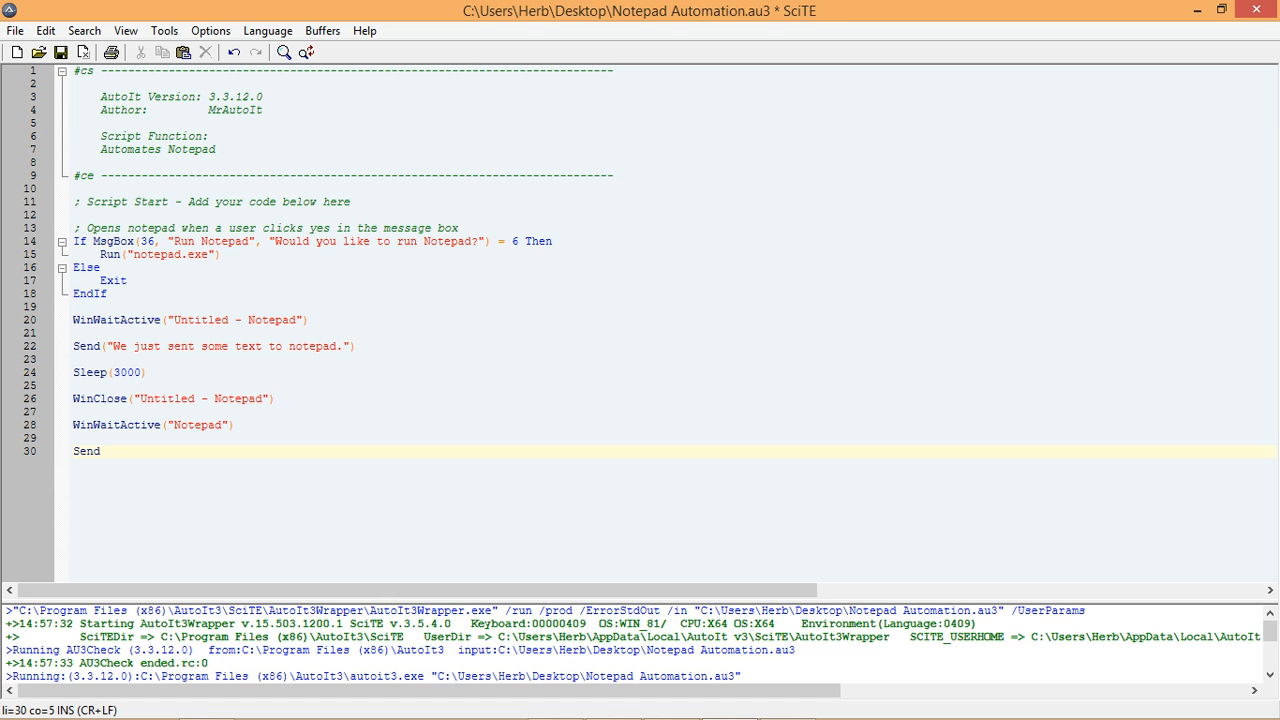
click(100, 452)
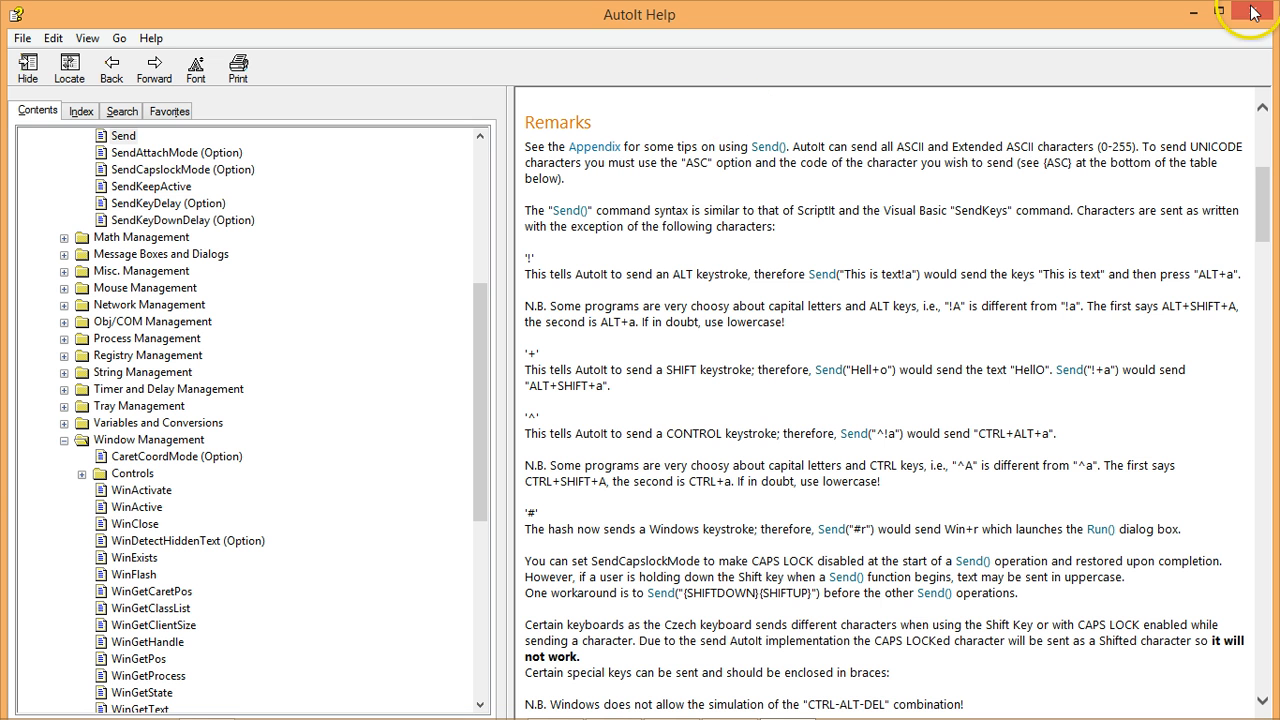
Close the help and finish line 30 as Send("!n") to answer the save prompt with Don't Save
click(1252, 12)
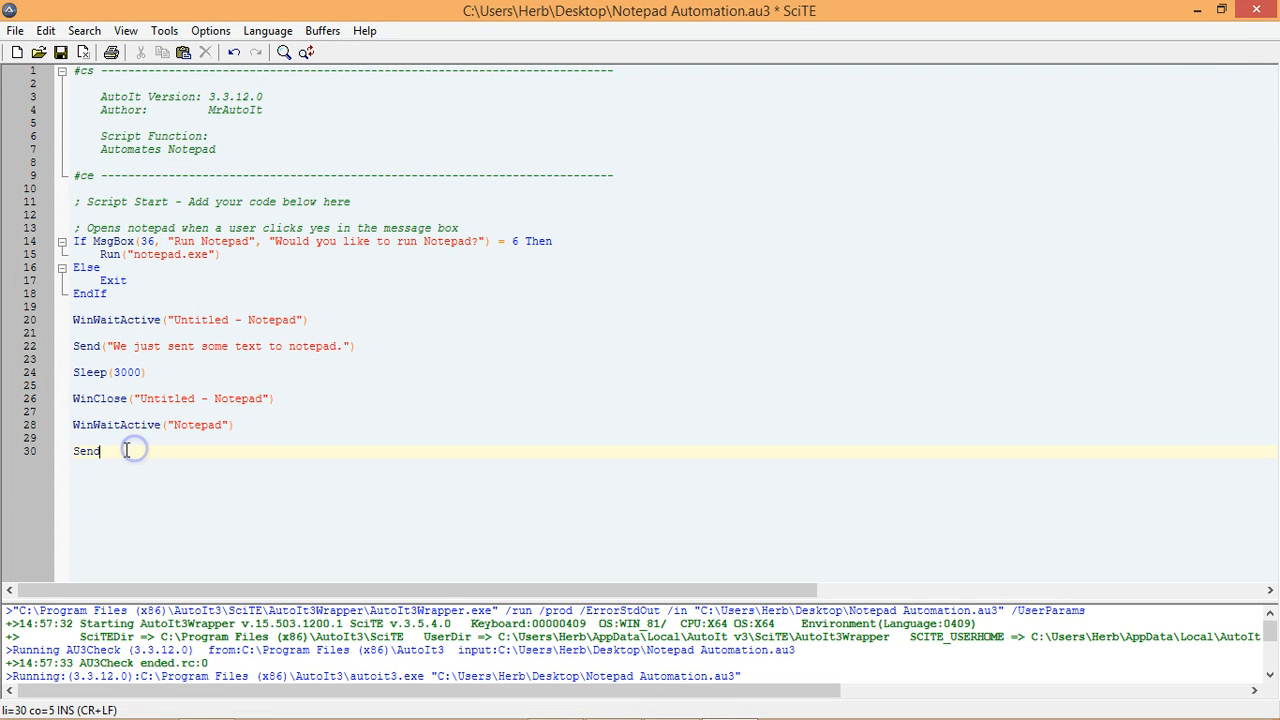
text(()
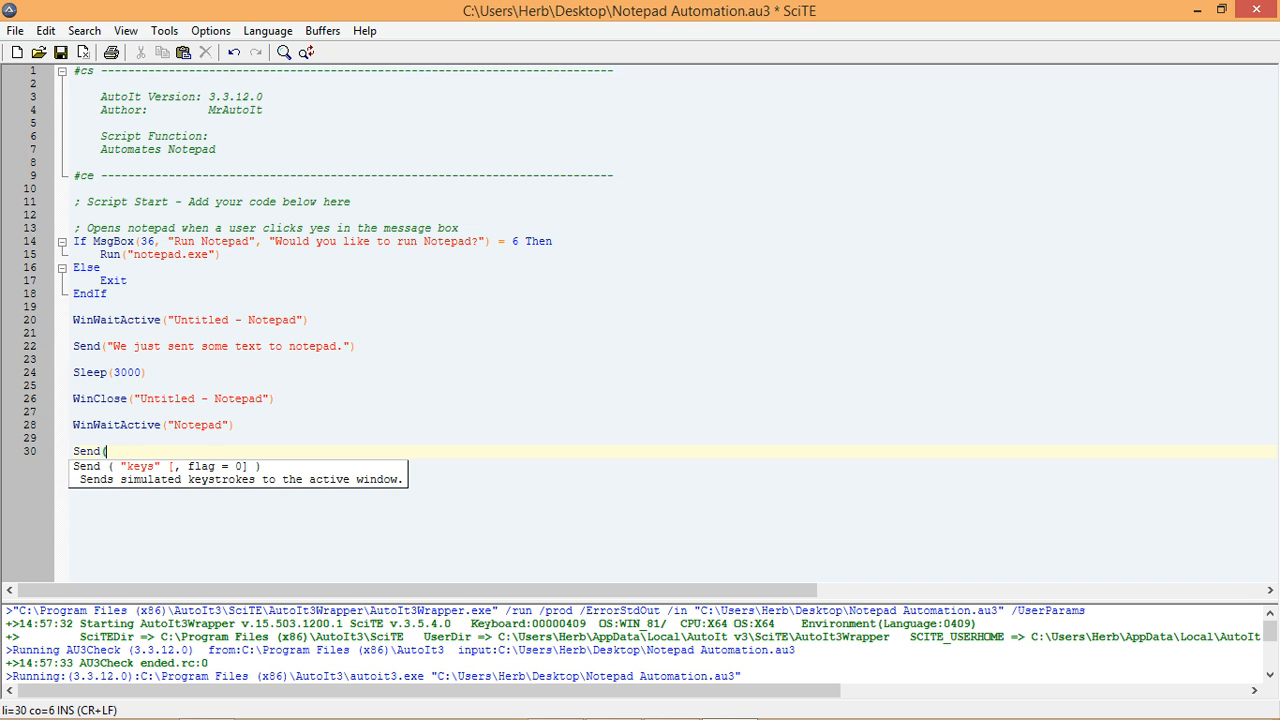
text("!)
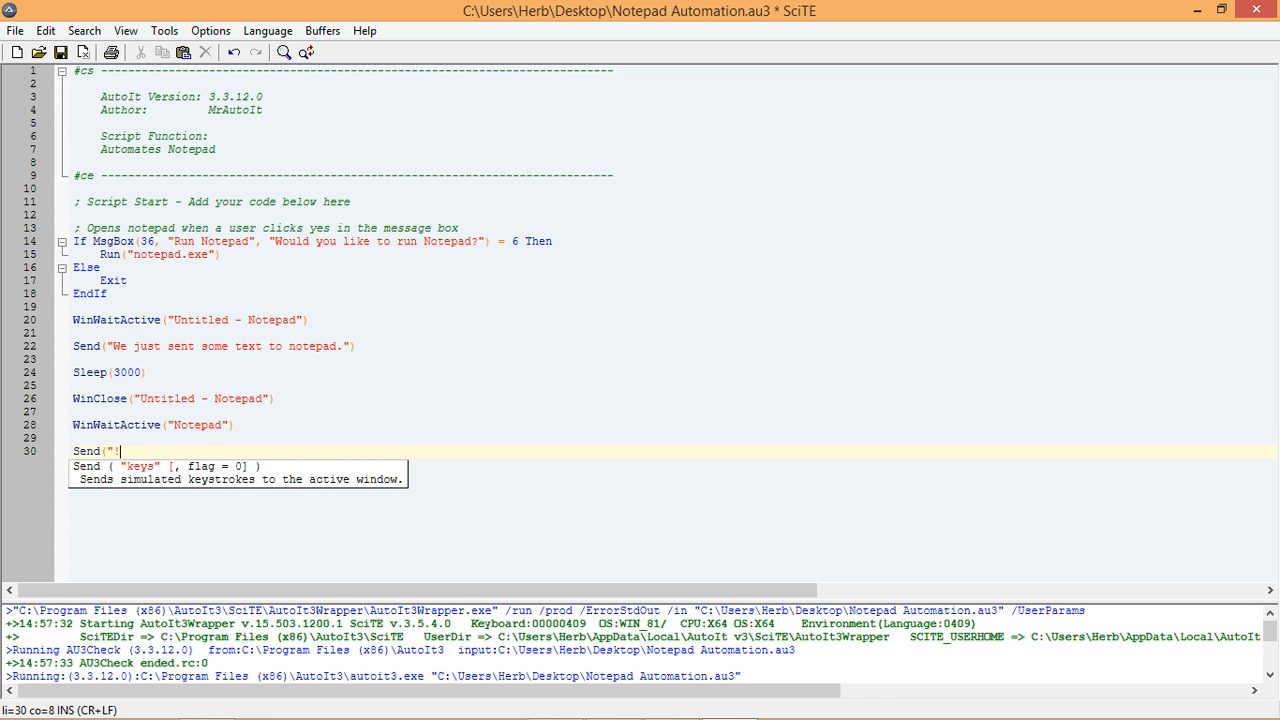
text(n)
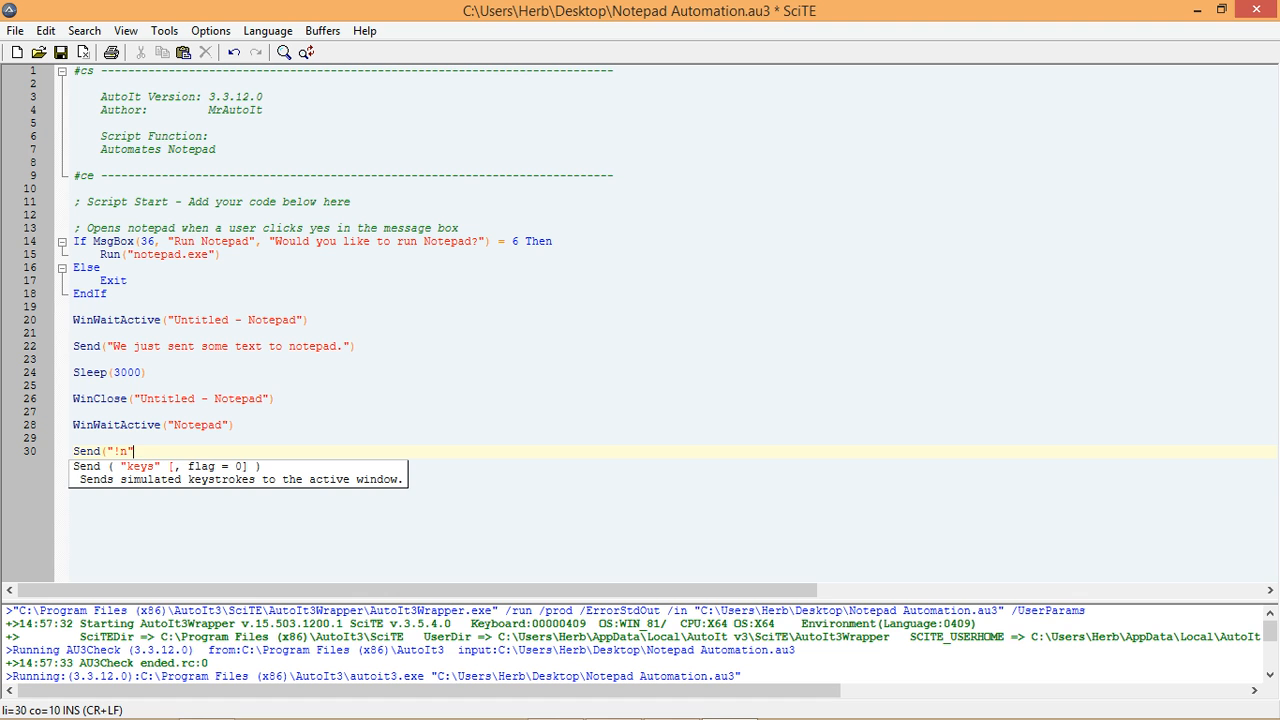
text())
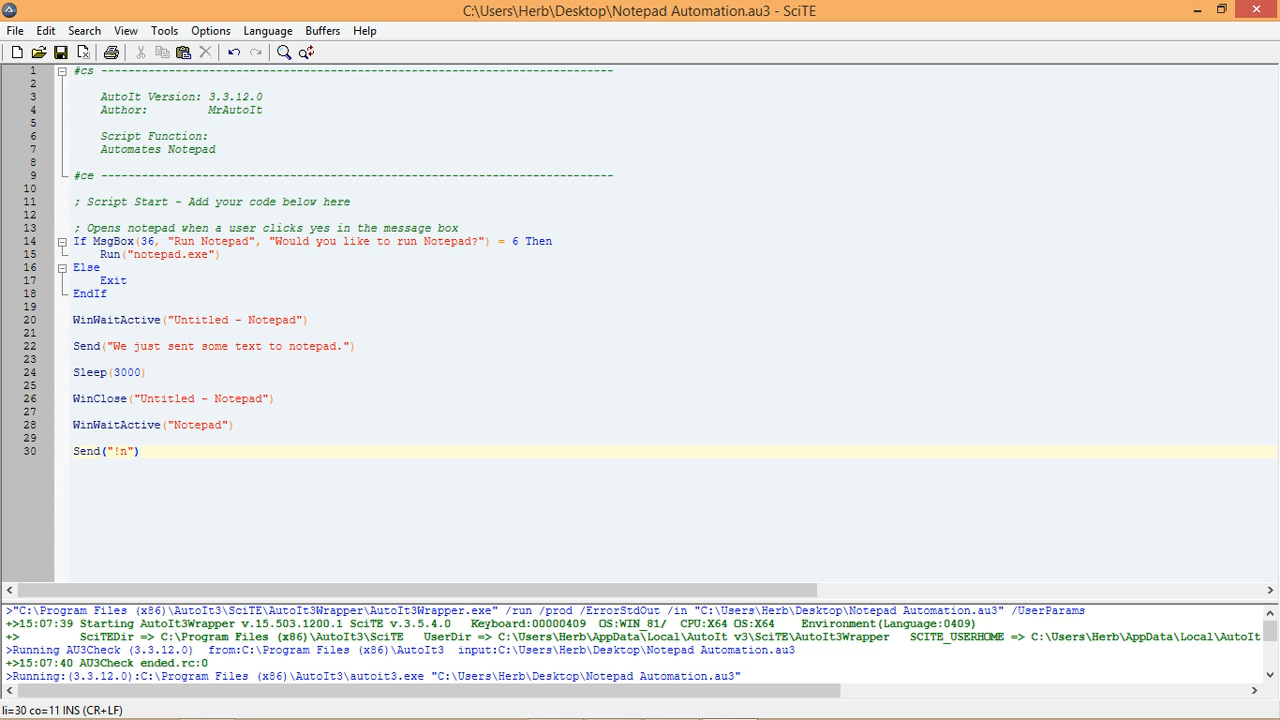
mouse_move(302, 284)
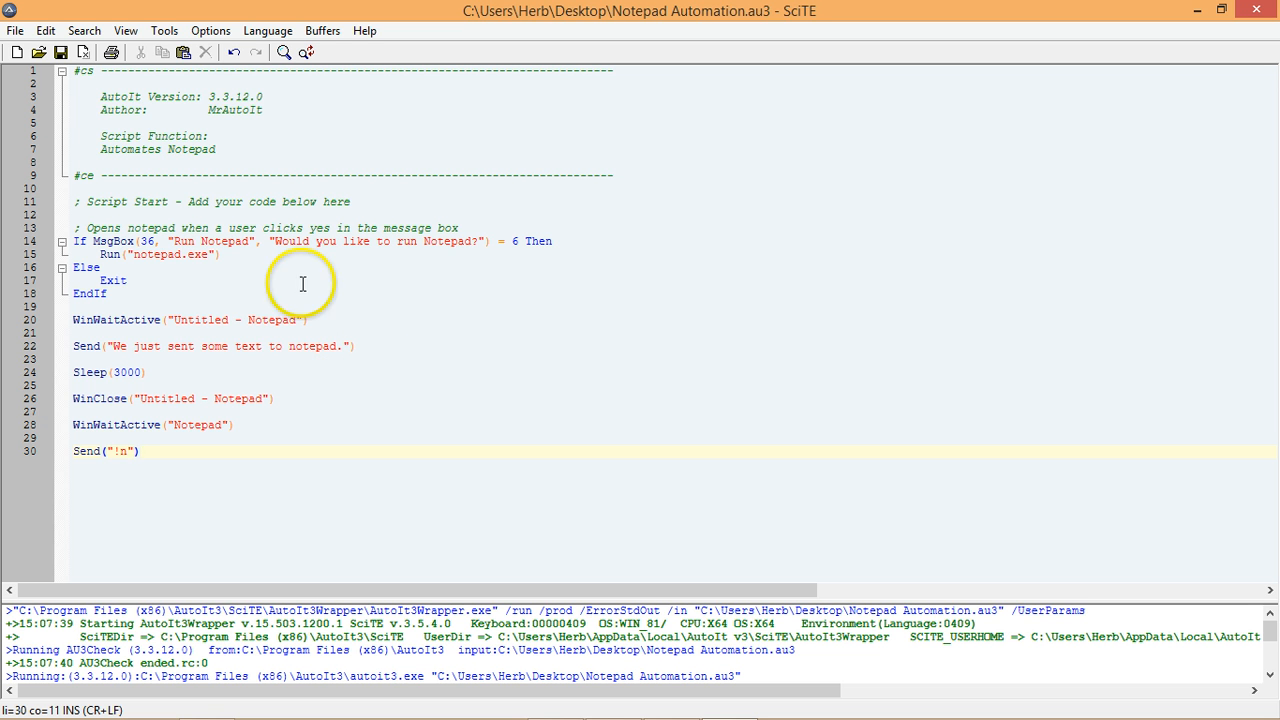
click(164, 30)
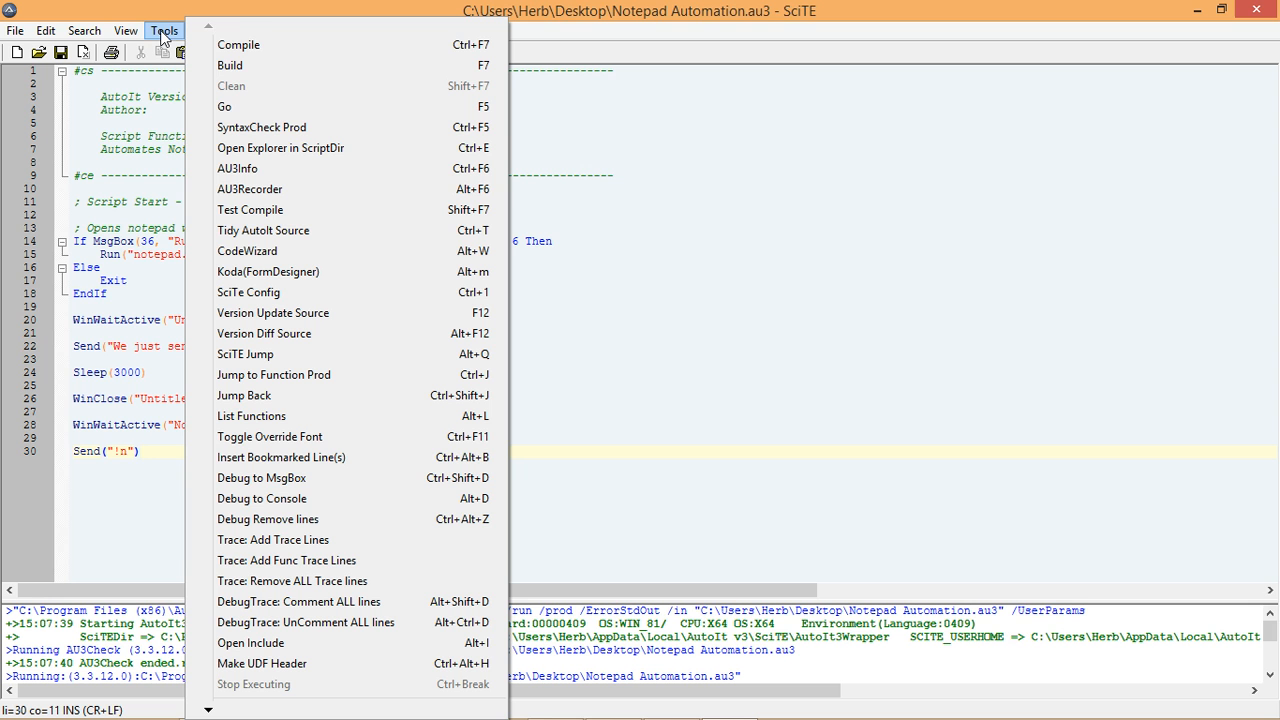
mouse_move(240, 44)
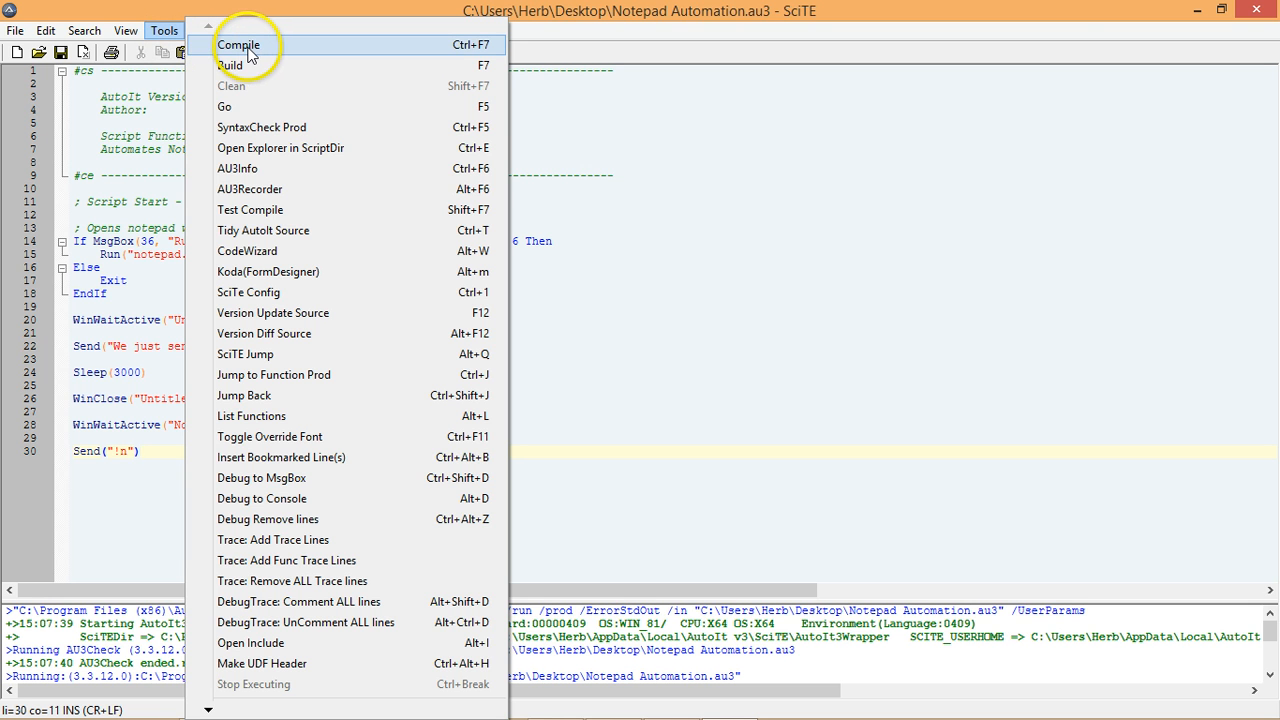
Bring up the AutoIt3Wrapper compile dialog for Notepad Automation.au3 as an x86 EXE
click(240, 44)
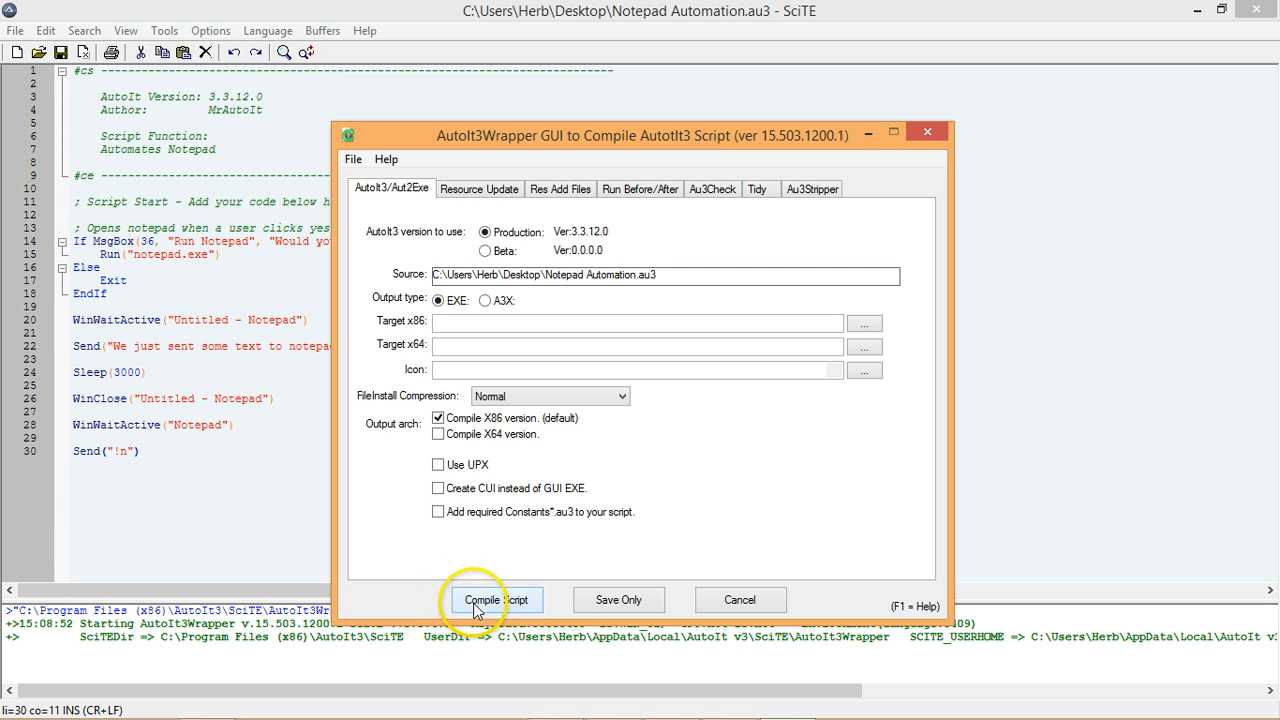
Run Compile Script so the script check passes and the executable build starts
click(496, 600)
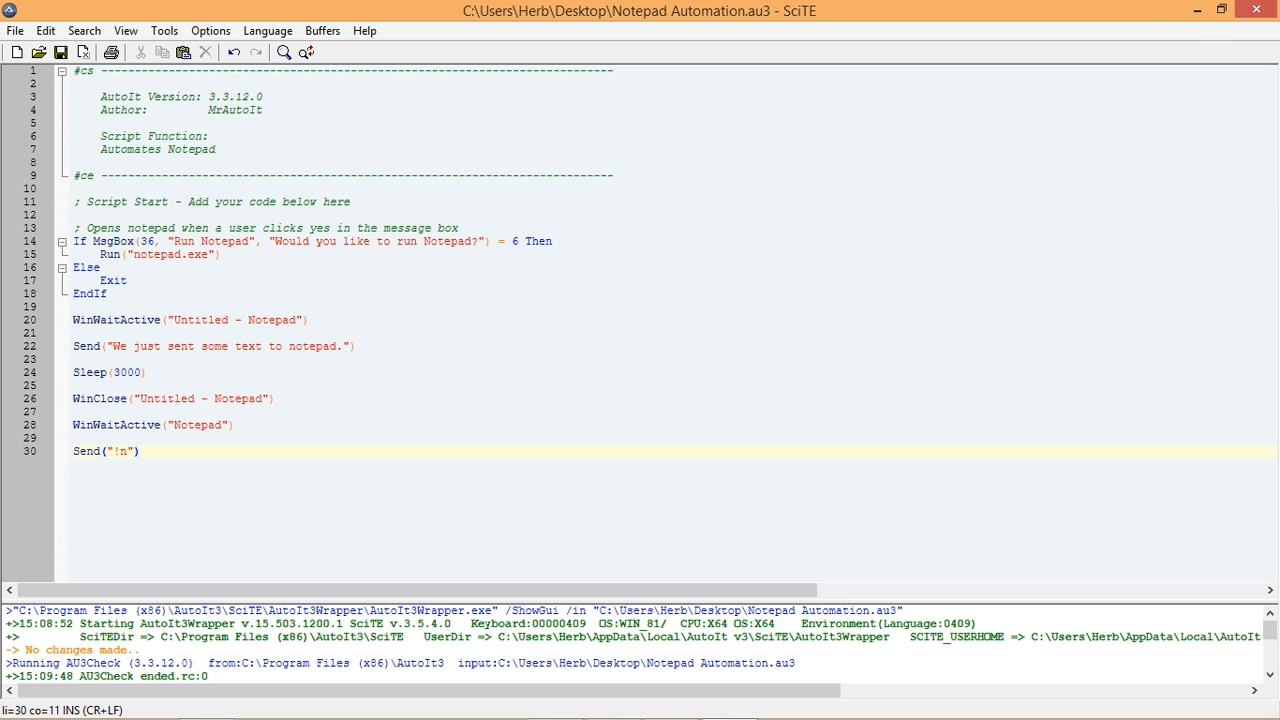
mouse_move(1196, 10)
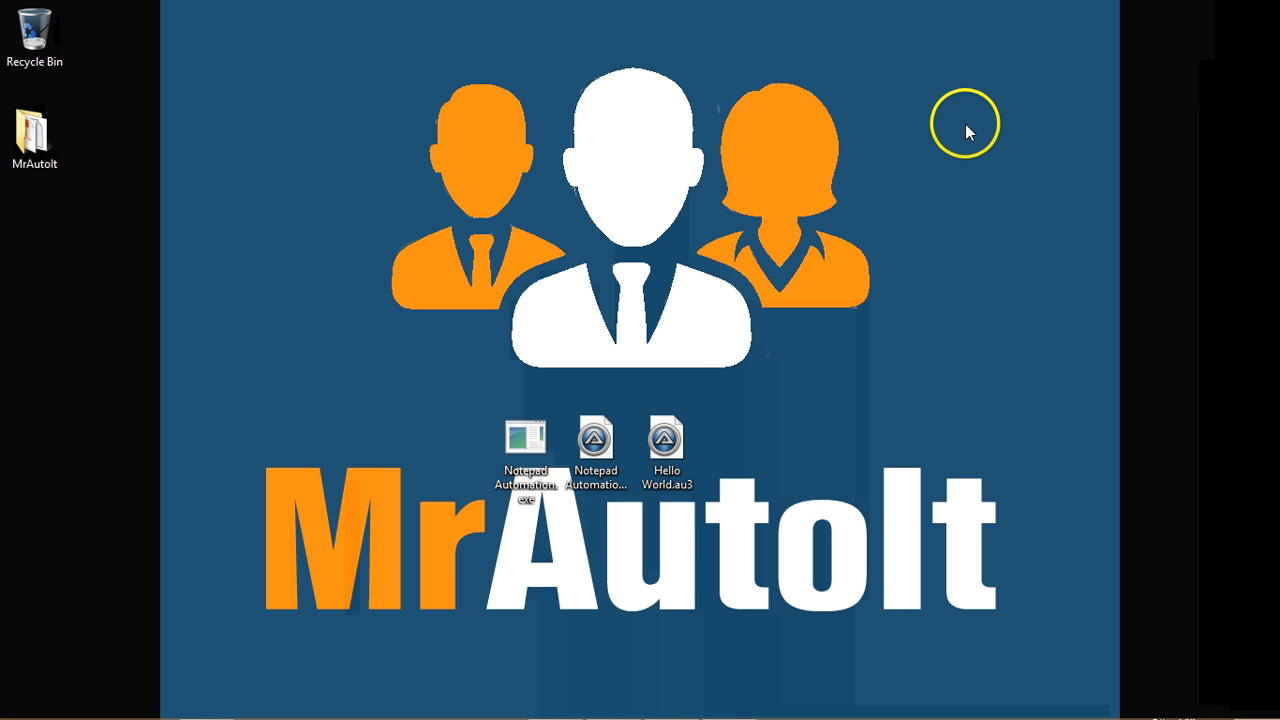
mouse_move(652, 318)
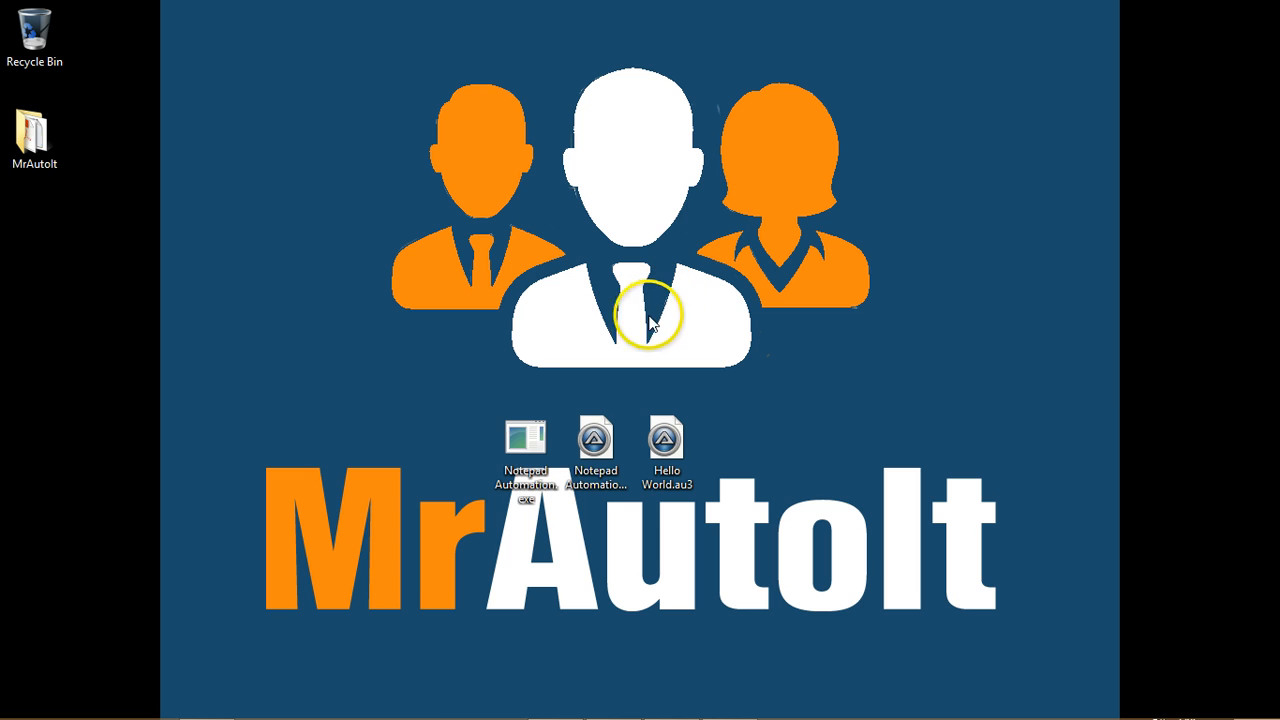
Launch Notepad Automation.exe from the desktop so the Run Notepad question appears
click(524, 440)
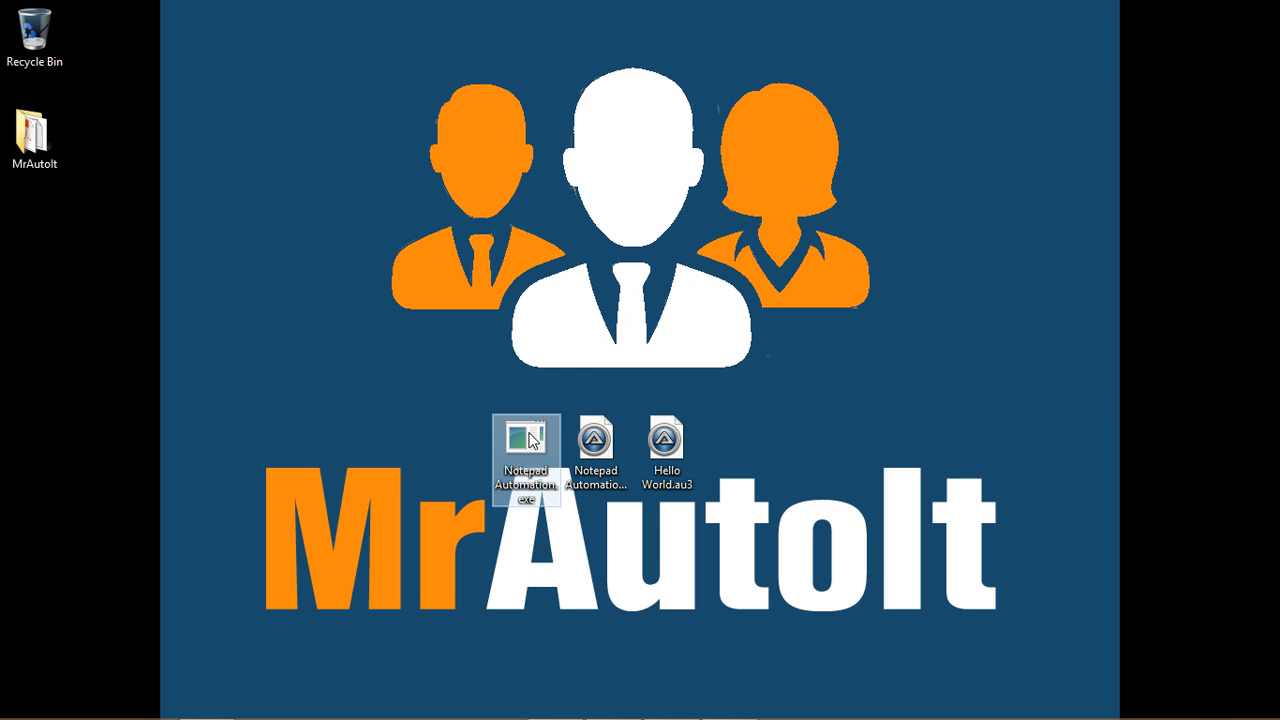
double_click(528, 454)
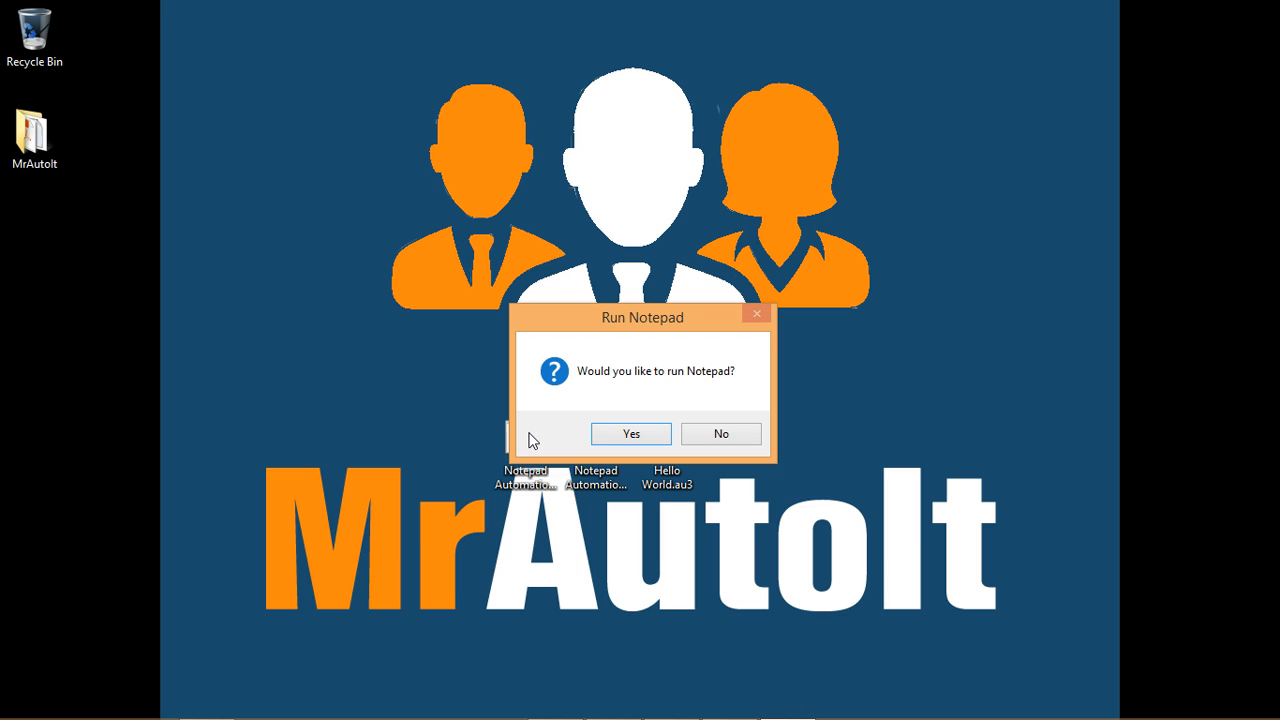